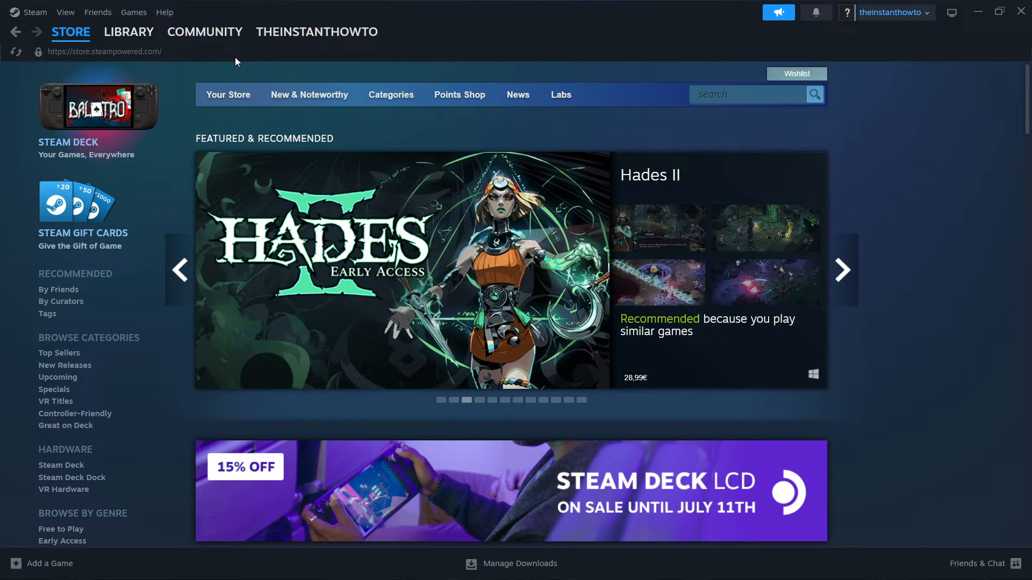
mouse_move(26, 16)
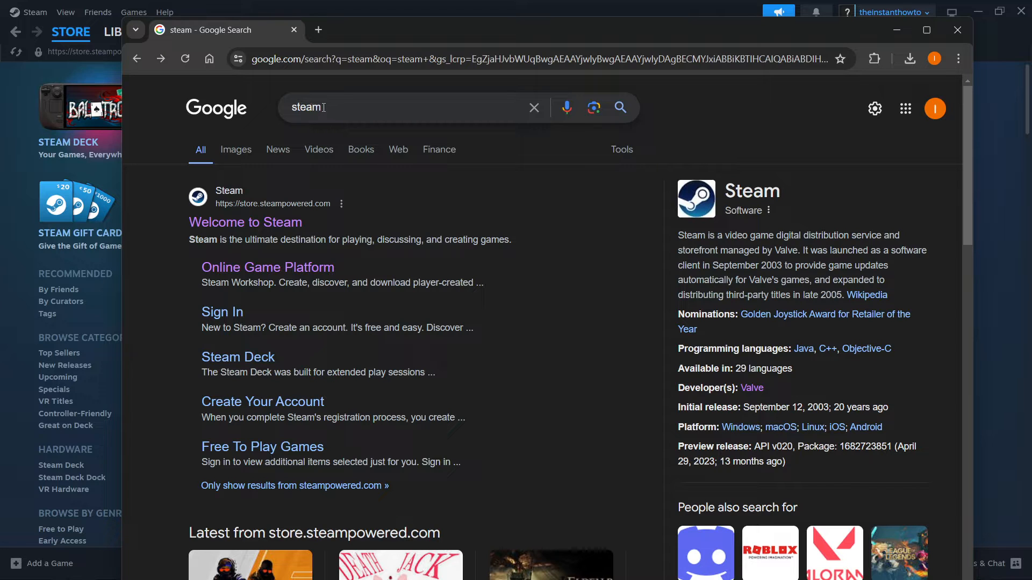
mouse_move(245, 222)
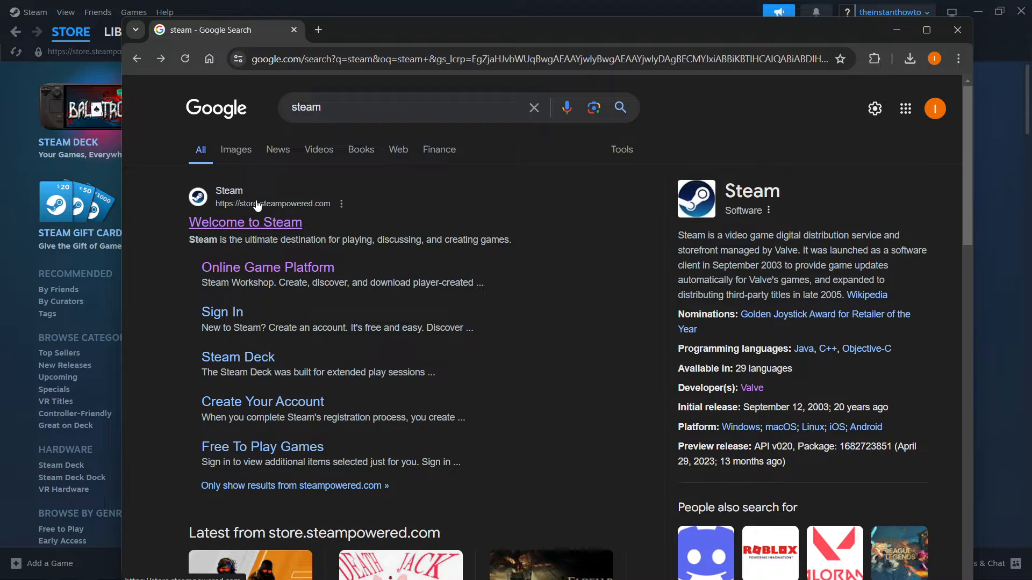
Open the 'Welcome to Steam' search result to load store.steampowered.com
click(245, 222)
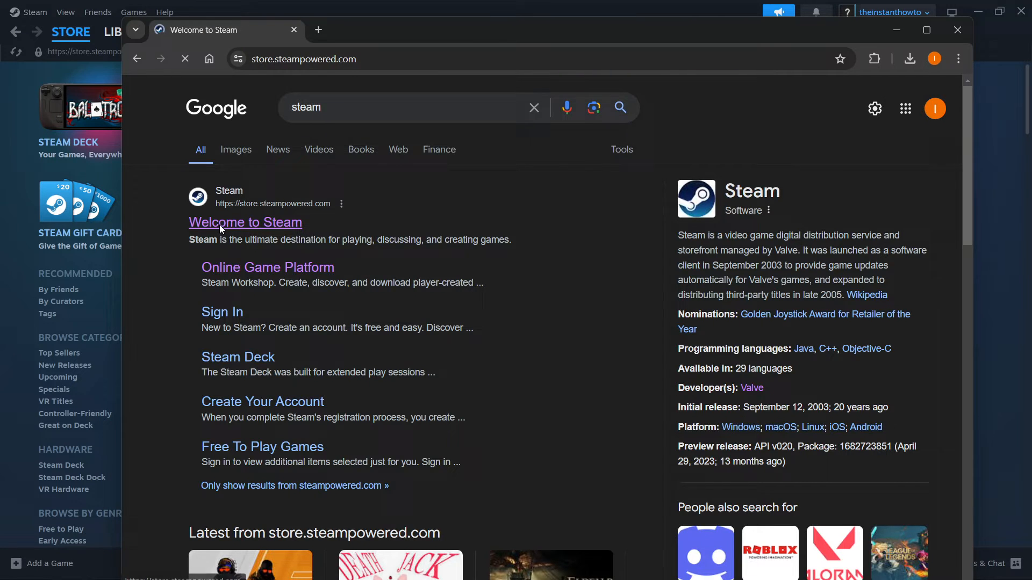
click(245, 222)
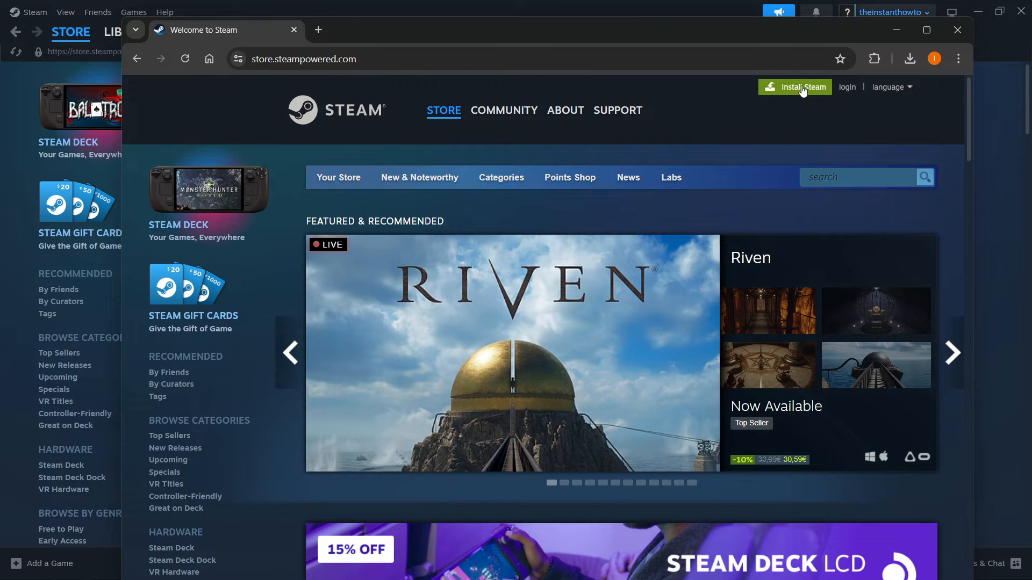
Go to the Steam About download page and launch the Steam installer
click(565, 110)
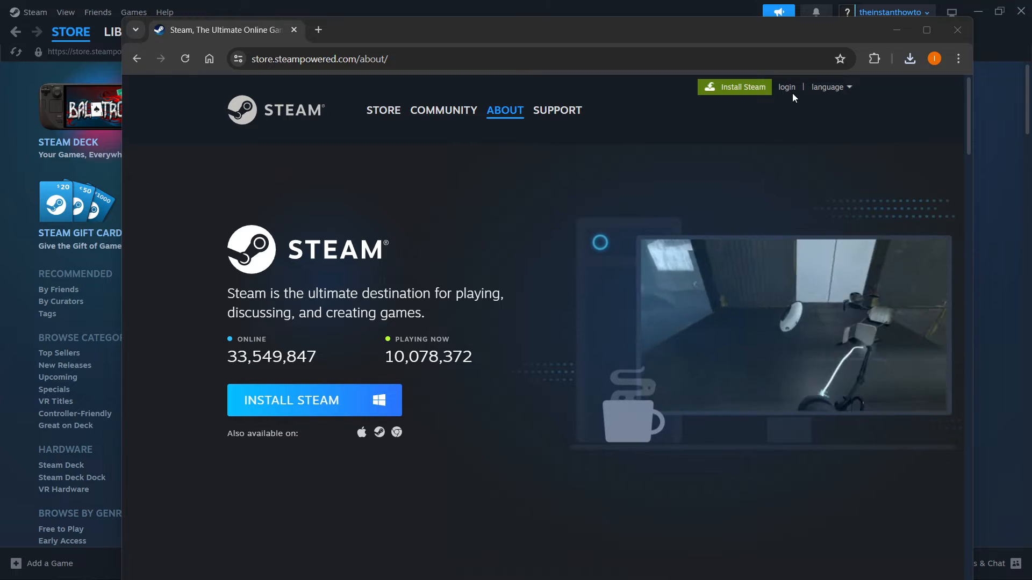
click(314, 400)
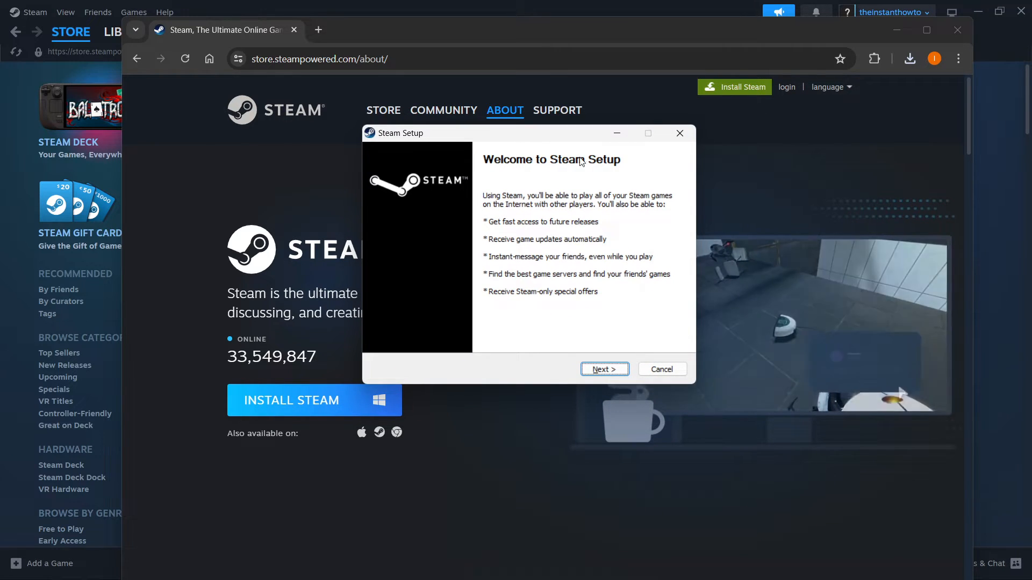
Keep English as the setup language and install Steam into C:\Program Files (x86)\Steam\
click(603, 369)
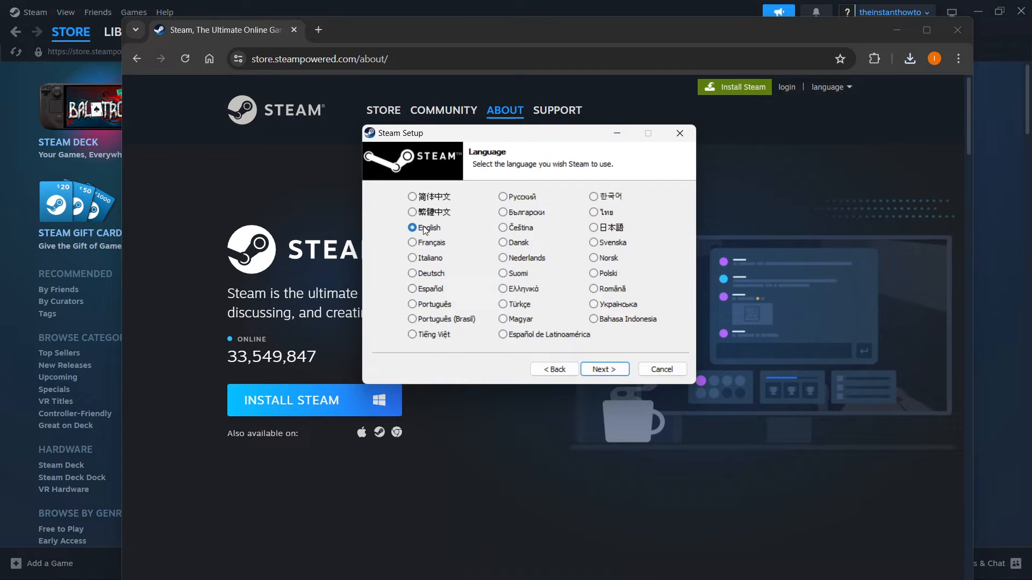
click(603, 369)
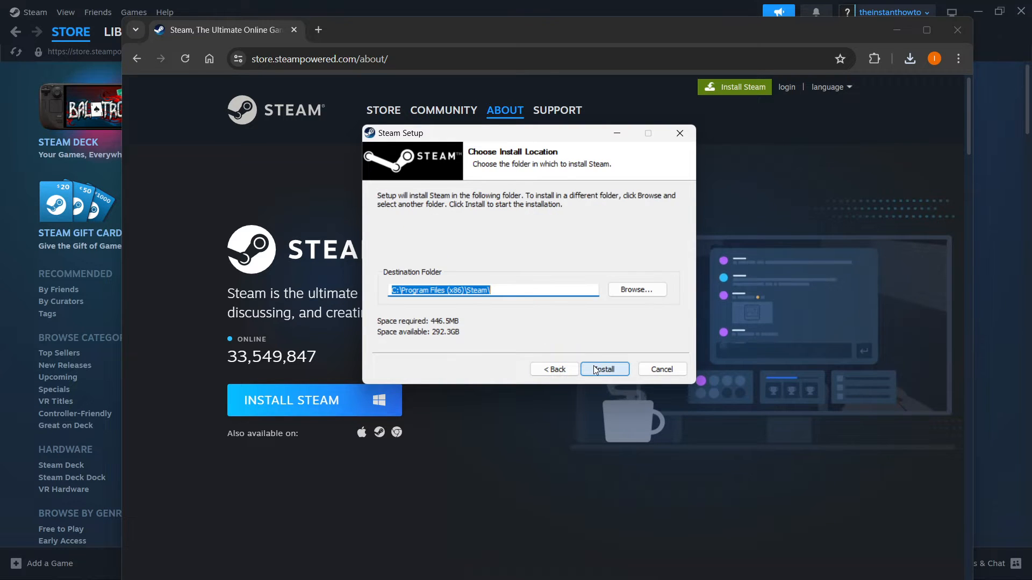
mouse_move(470, 287)
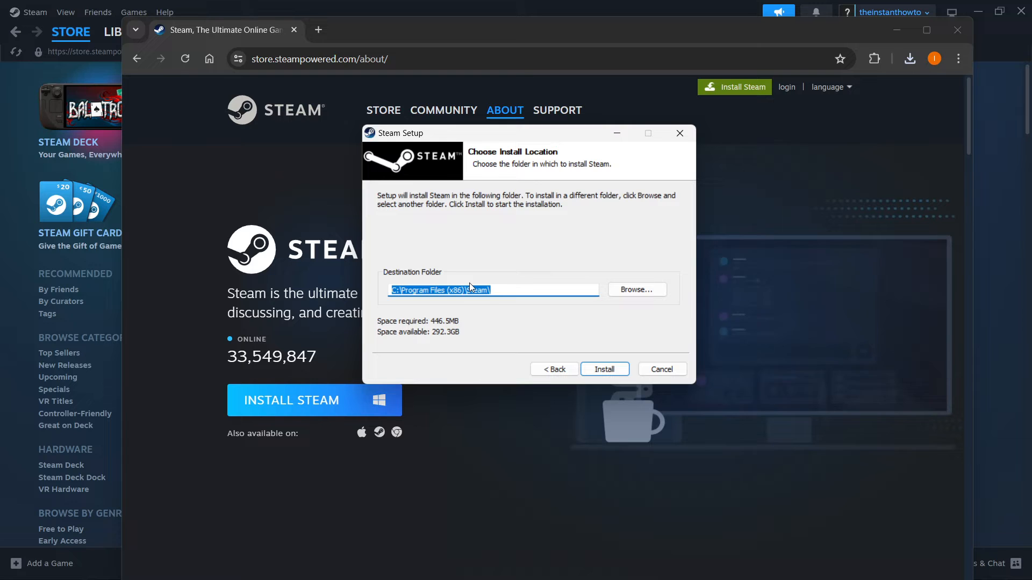
click(500, 290)
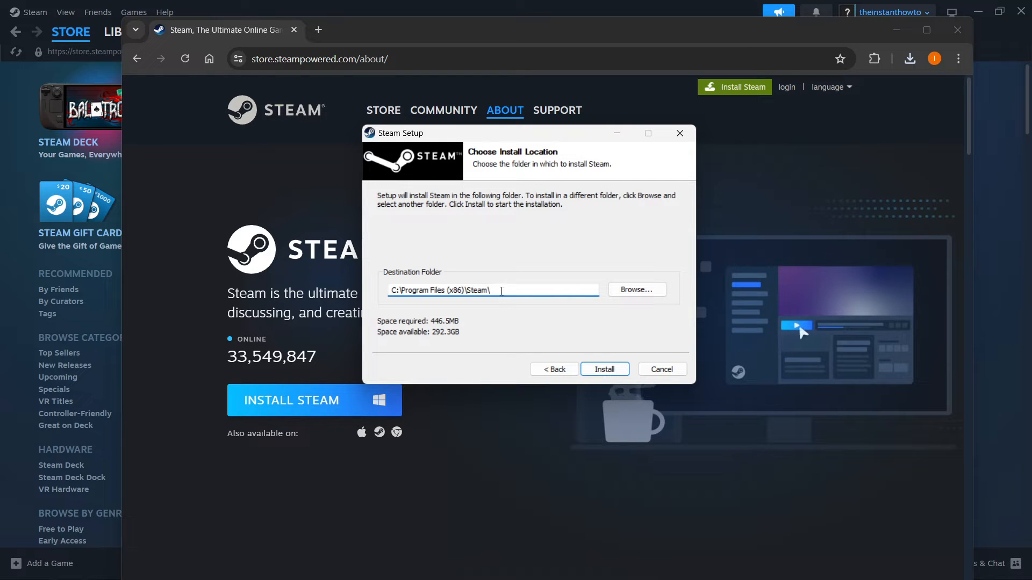
triple_click(461, 290)
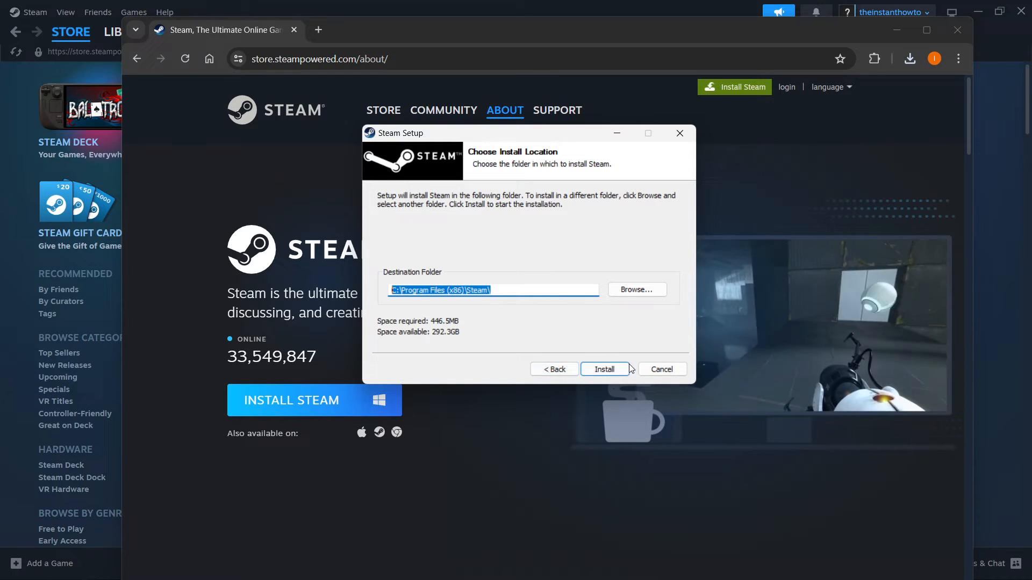
mouse_move(584, 351)
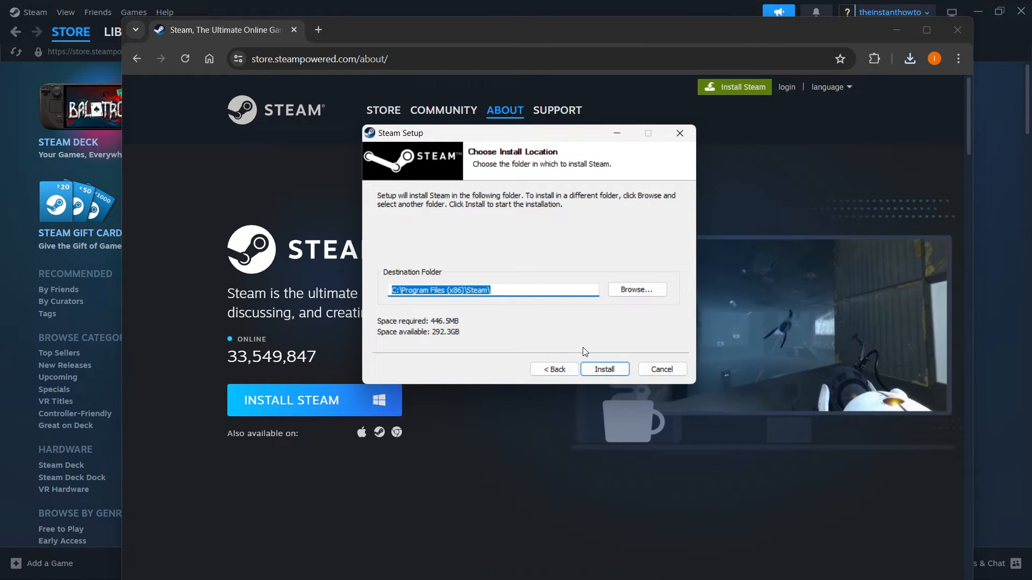
click(34, 12)
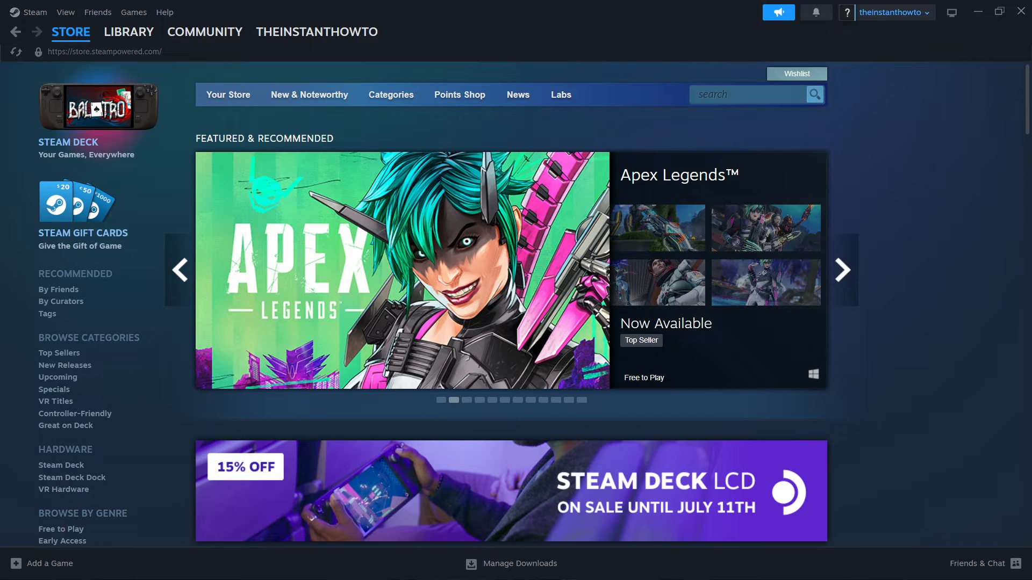
click(842, 270)
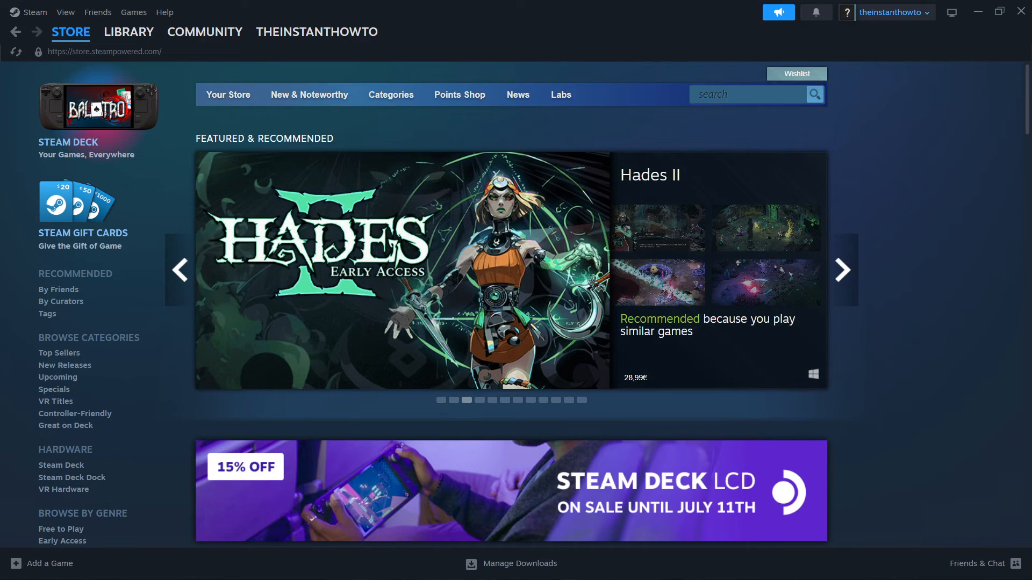
mouse_move(568, 35)
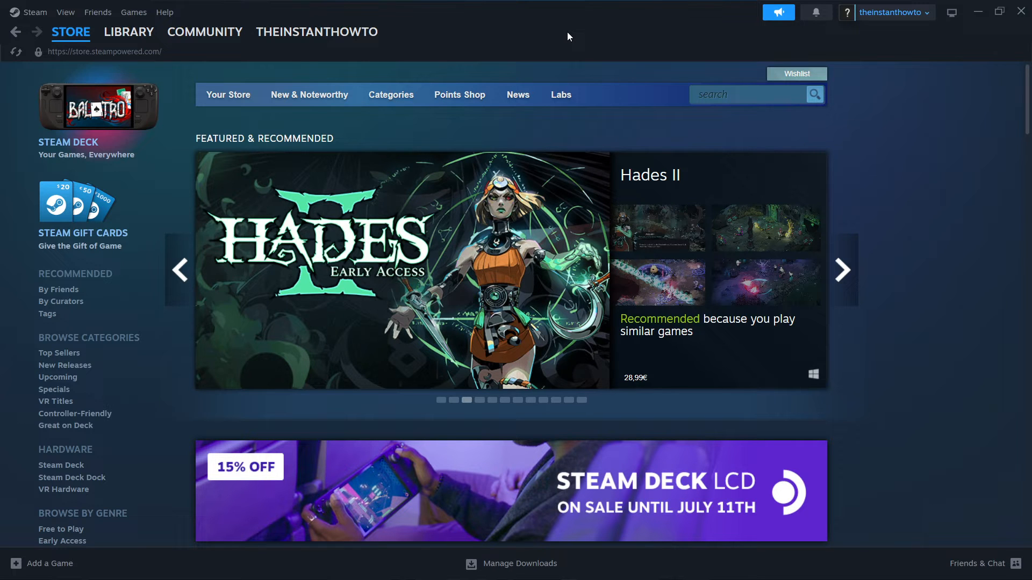
click(842, 270)
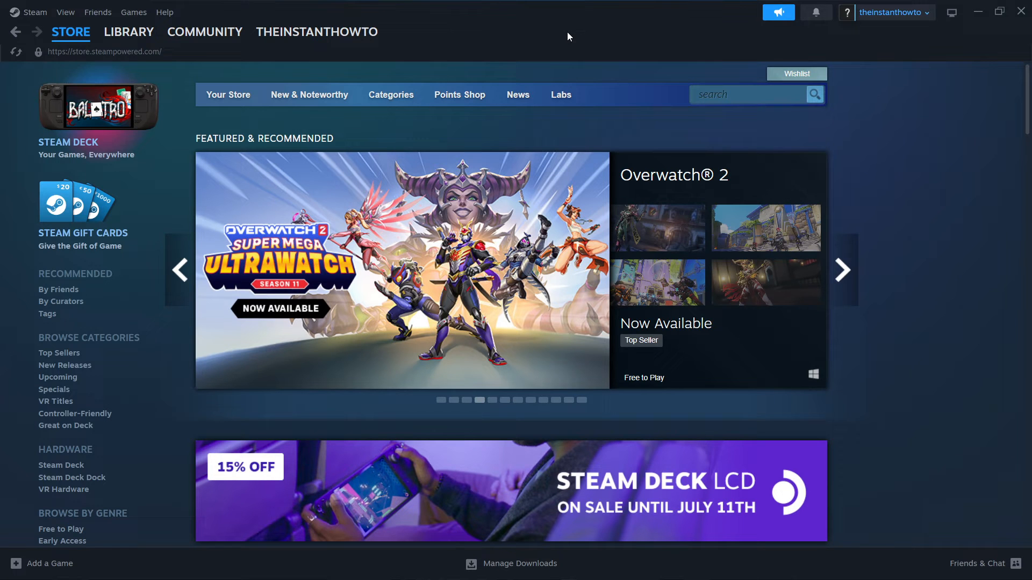
mouse_move(526, 46)
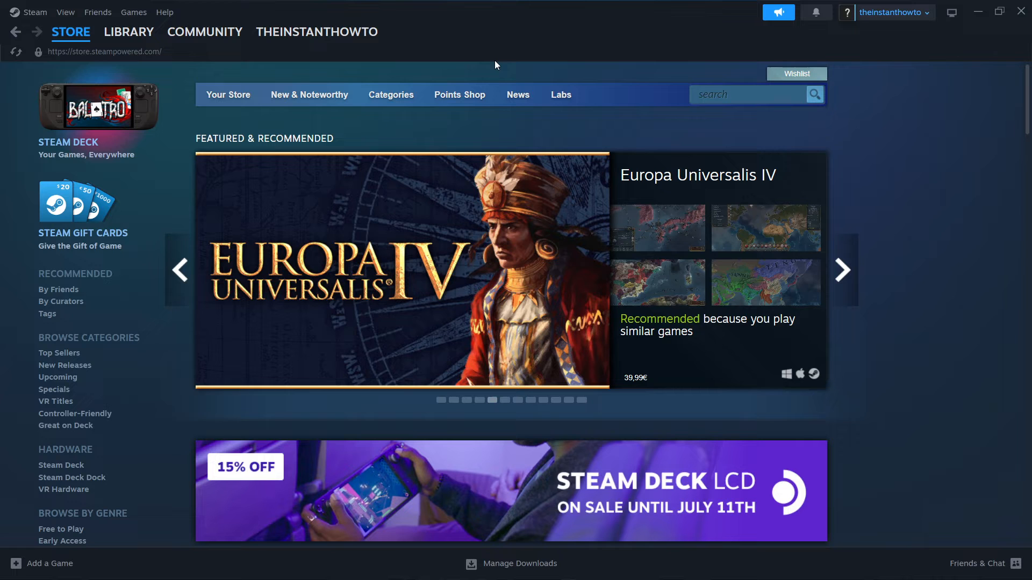
mouse_move(491, 71)
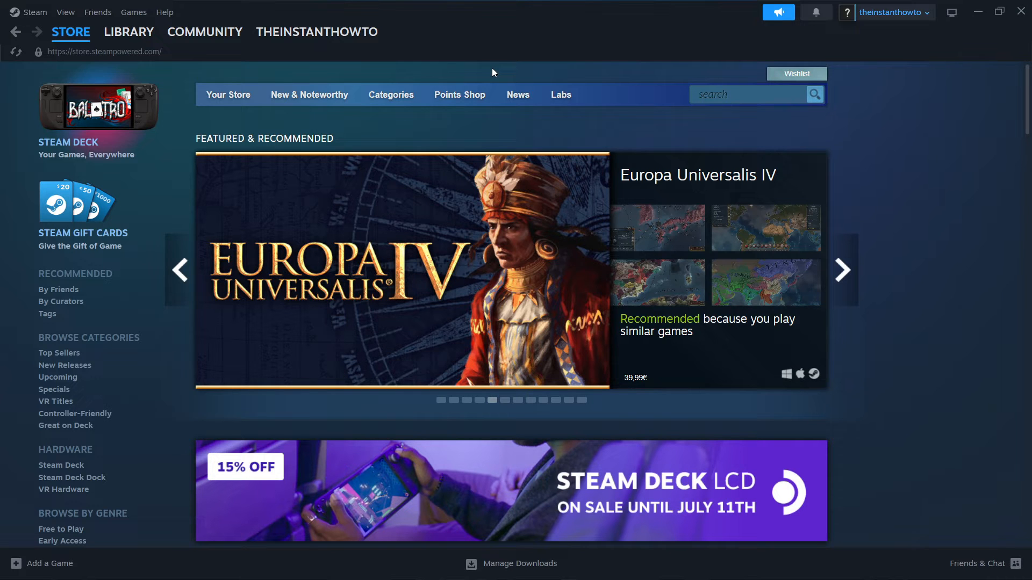
click(841, 270)
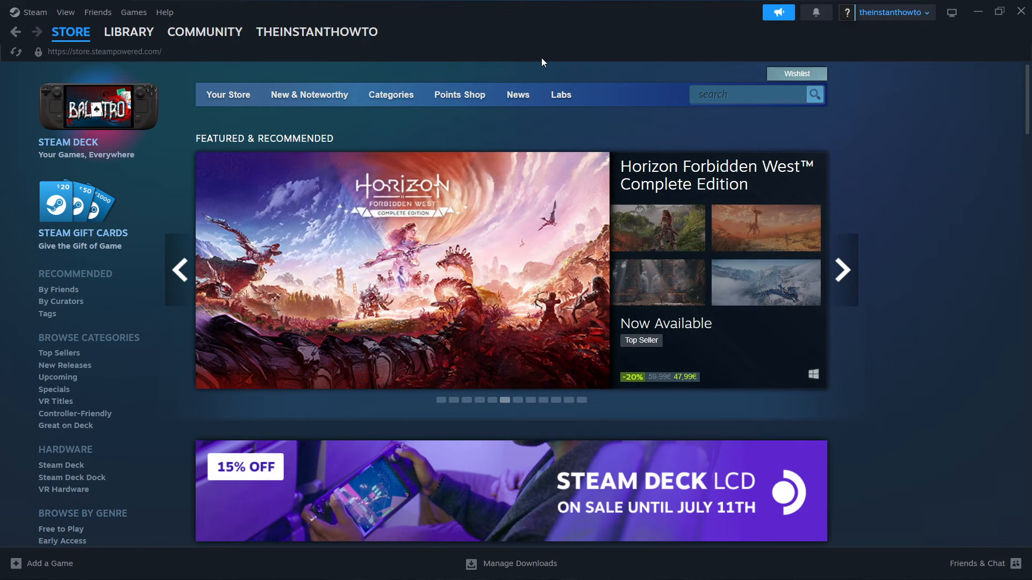
click(70, 32)
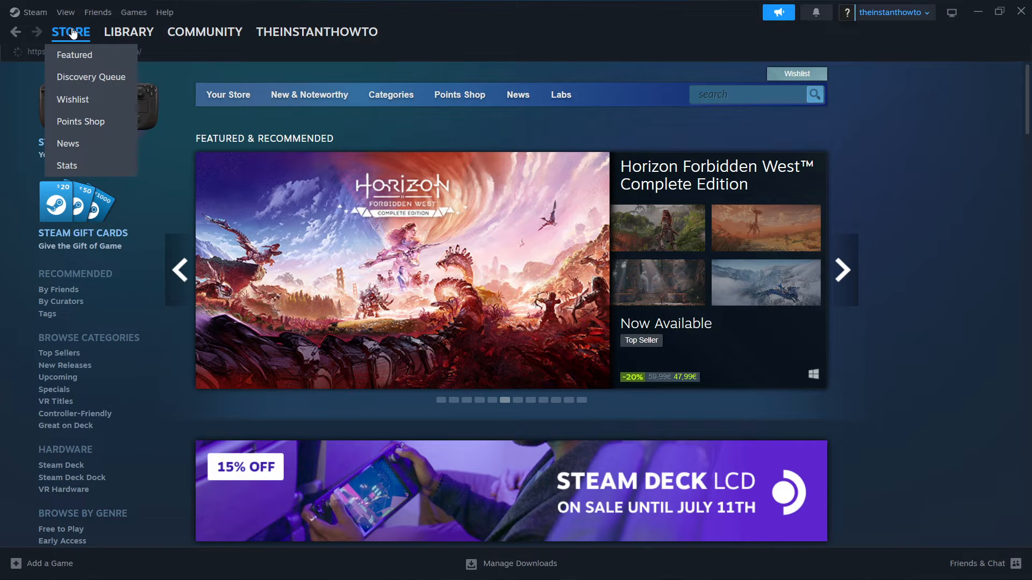
click(205, 31)
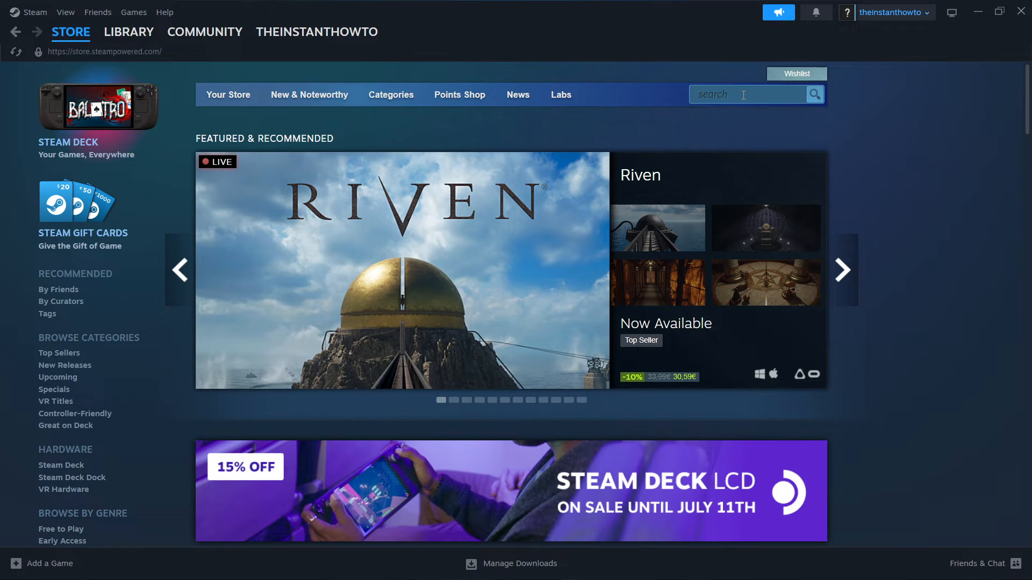
Search the store for 'forza horizon 4' and open its suggested store page
click(842, 270)
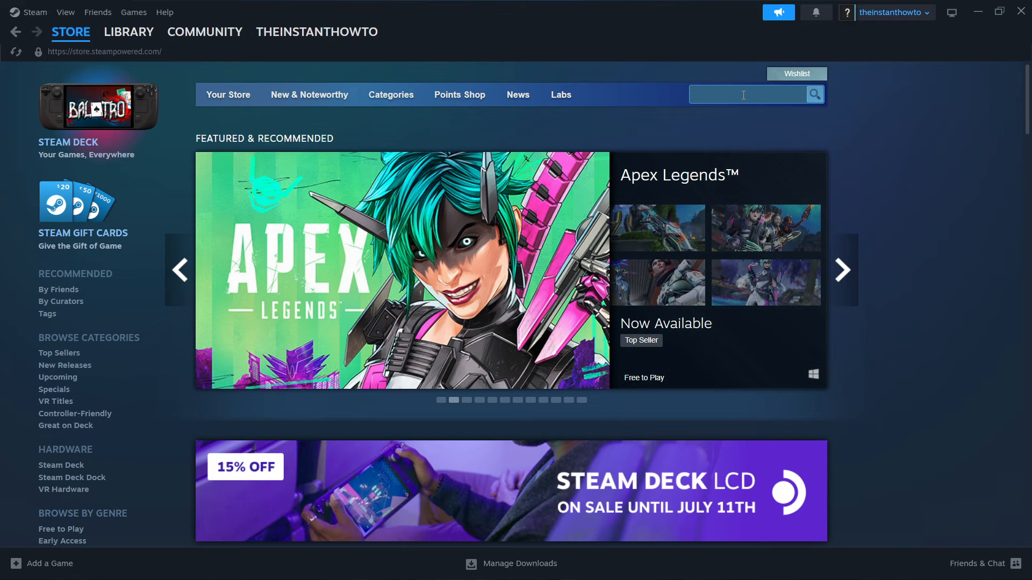
text(forza h)
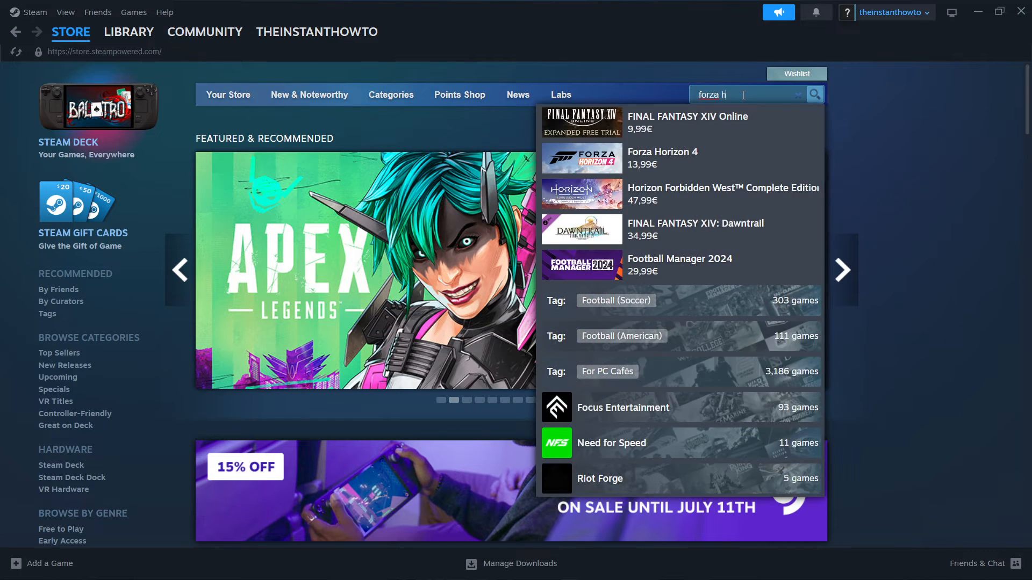
text(orizon)
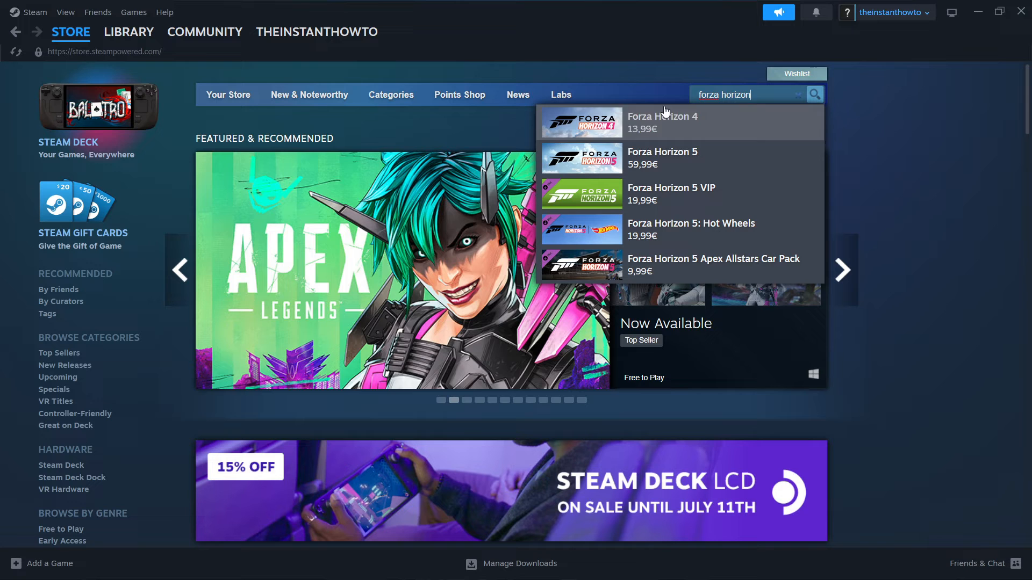
text(4)
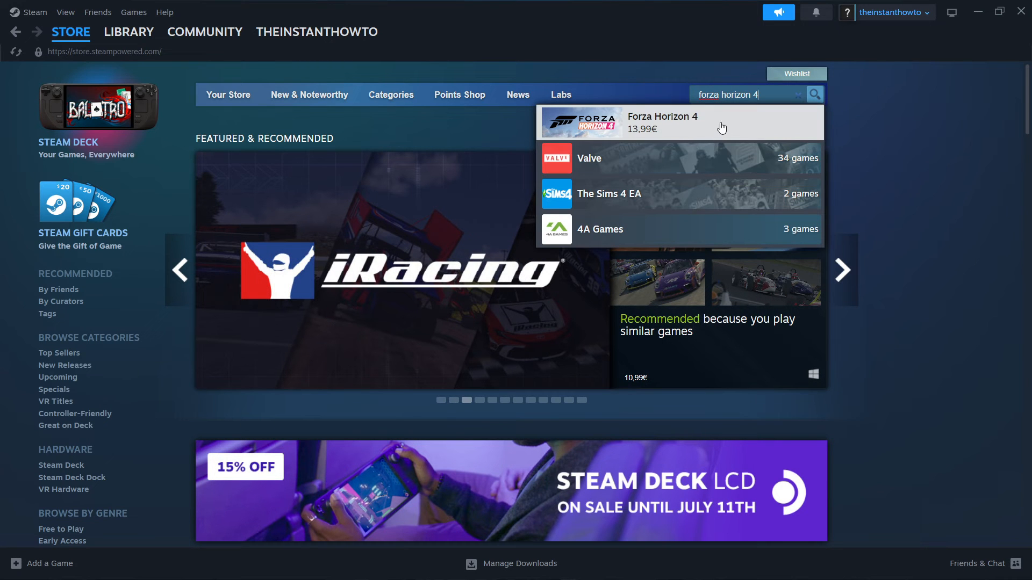
click(662, 122)
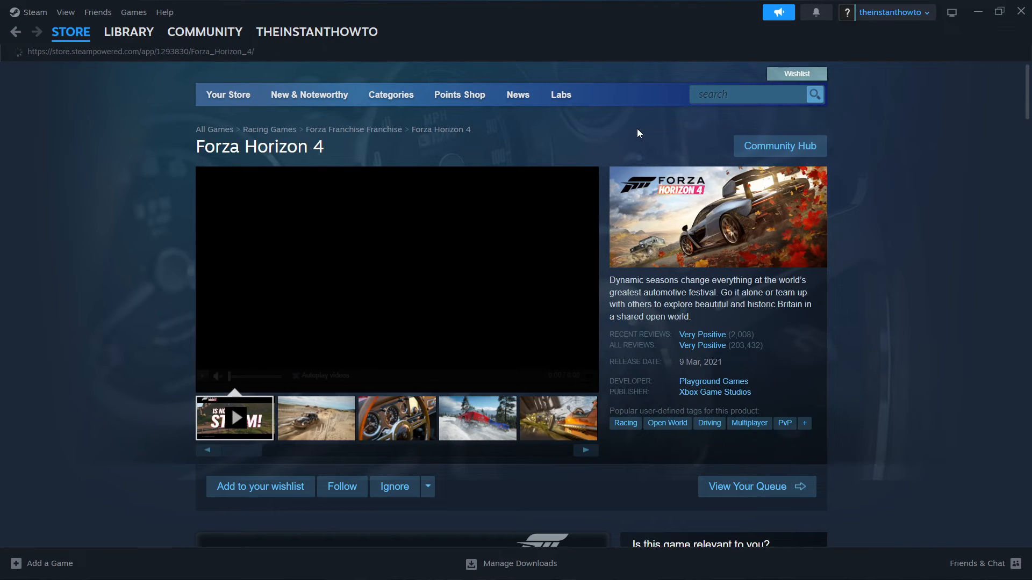
Add Forza Horizon 4 Standard Edition to the cart from the purchase options
scroll(down, 3)
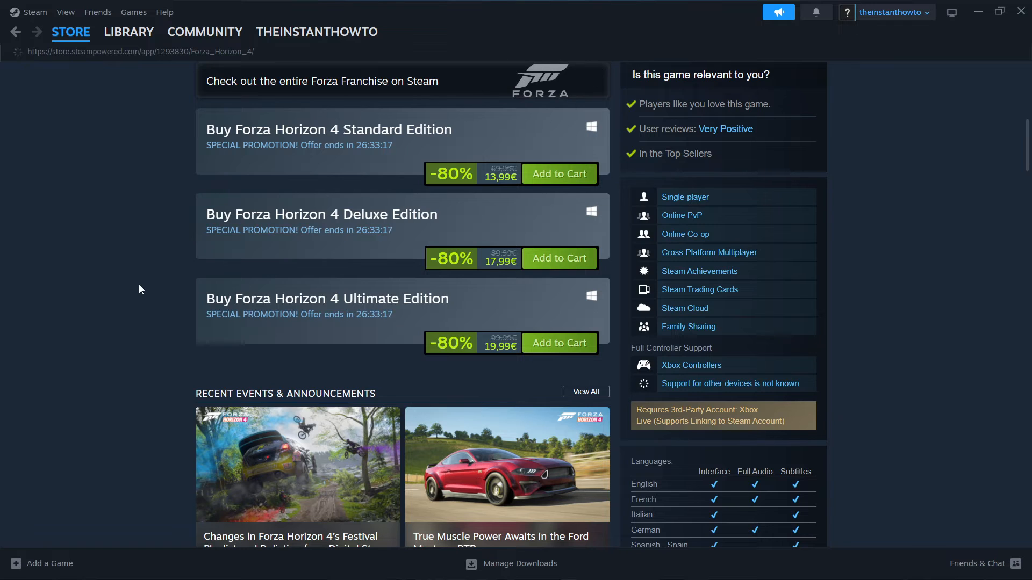
scroll(up, 3)
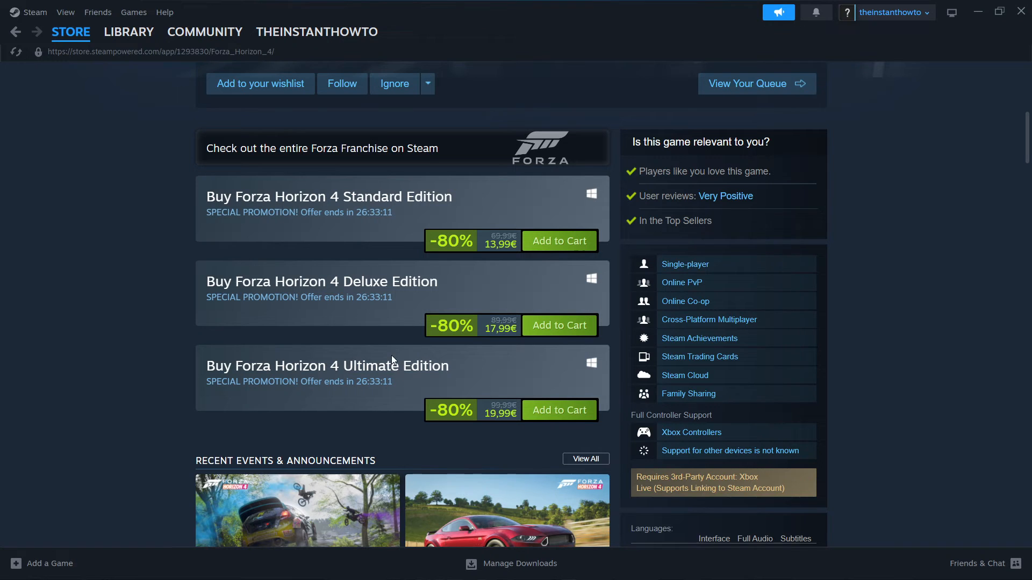
scroll(up, 3)
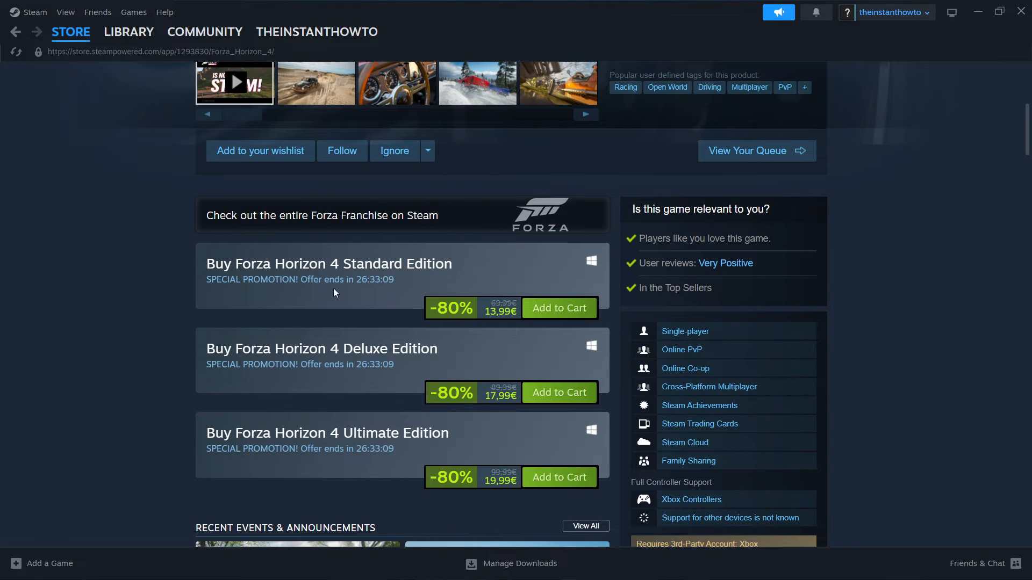
scroll(down, 3)
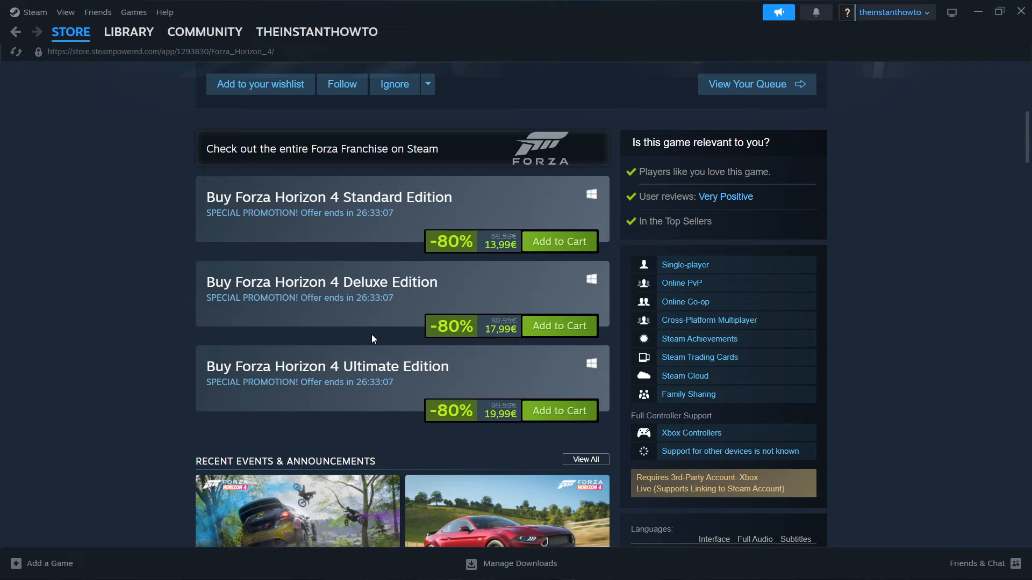
scroll(up, 3)
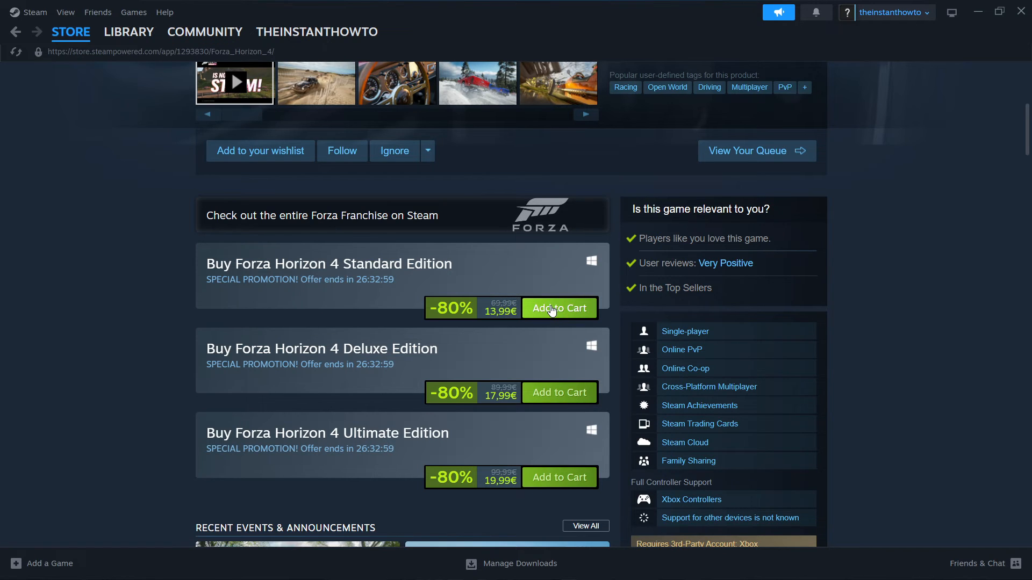
click(559, 308)
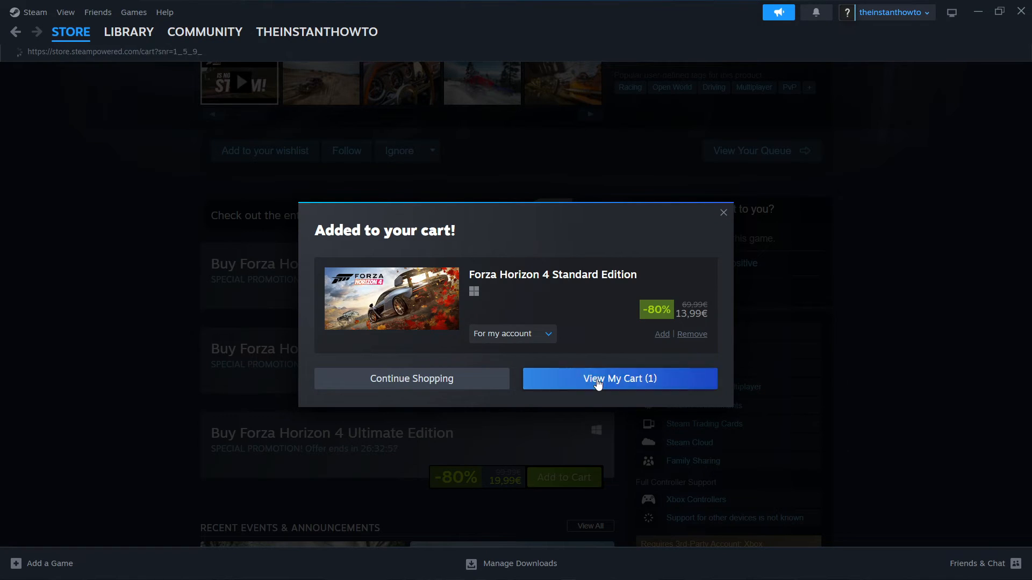
View the cart, keep the recipient as 'For my account', and continue to payment
click(619, 378)
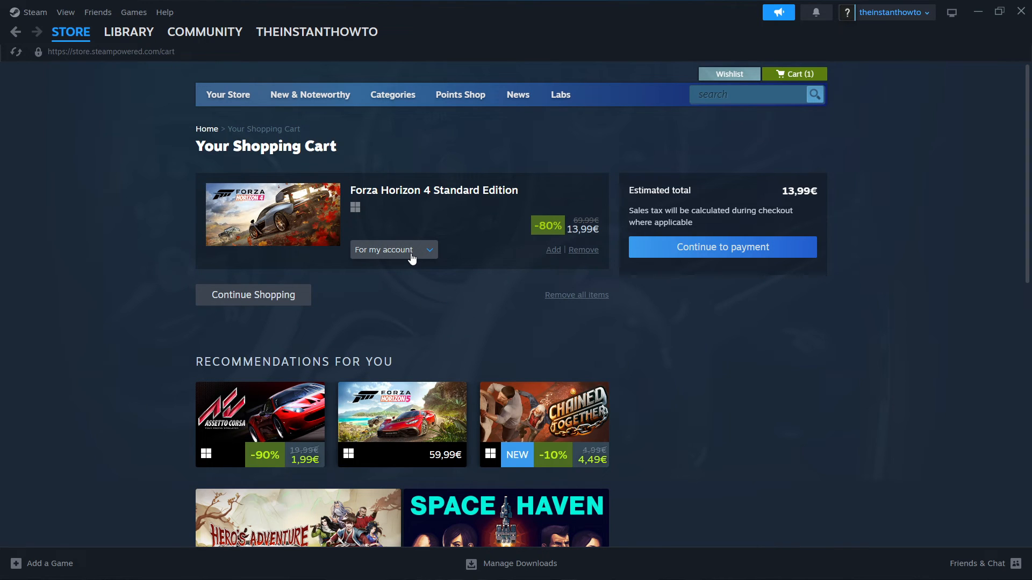
click(393, 249)
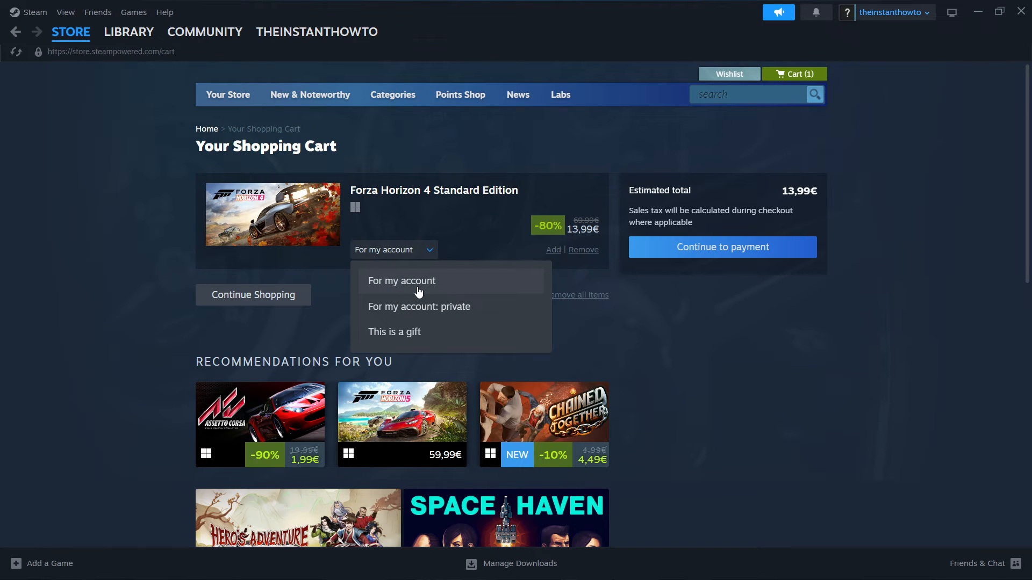
mouse_move(407, 338)
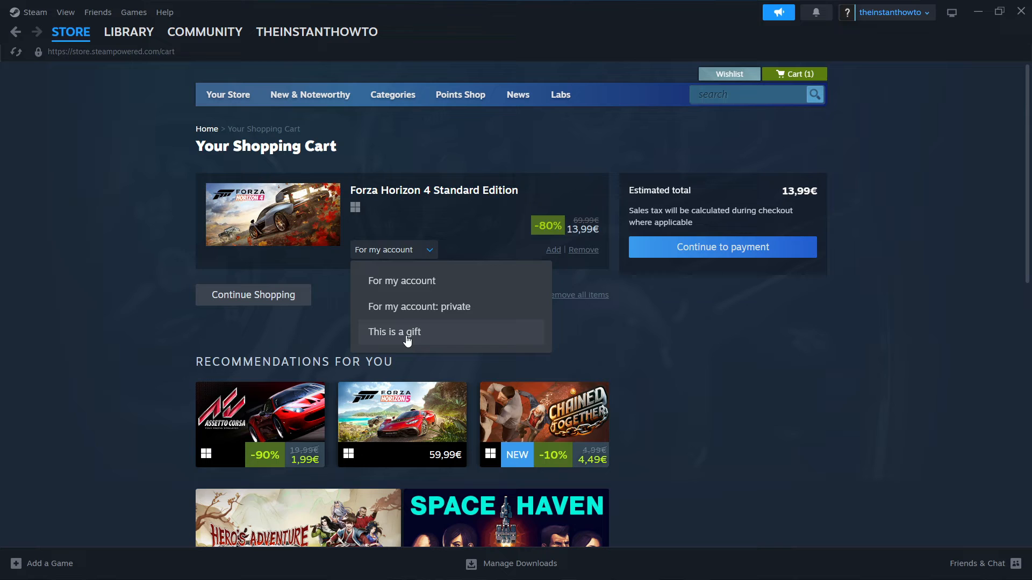
click(471, 266)
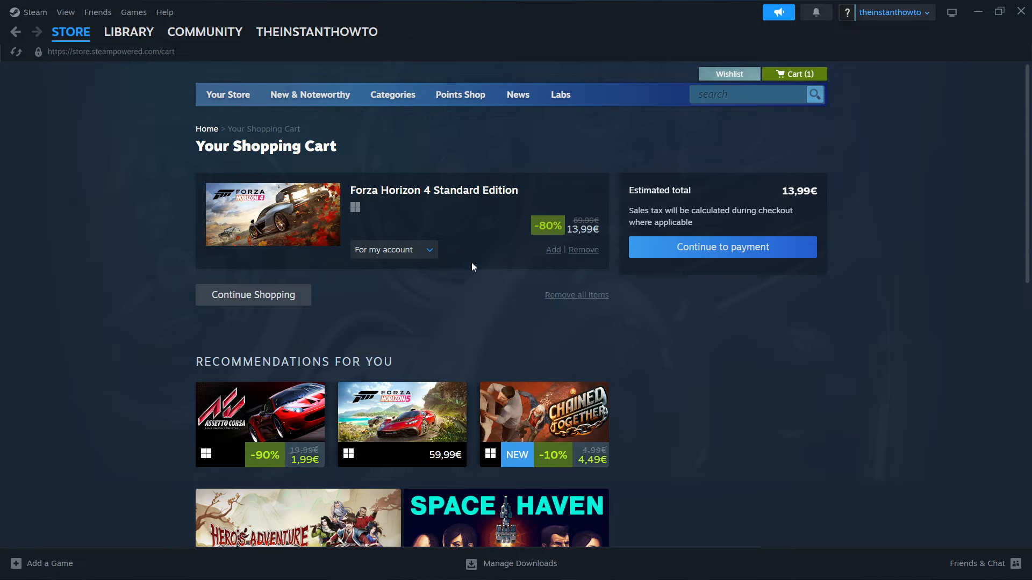
click(721, 247)
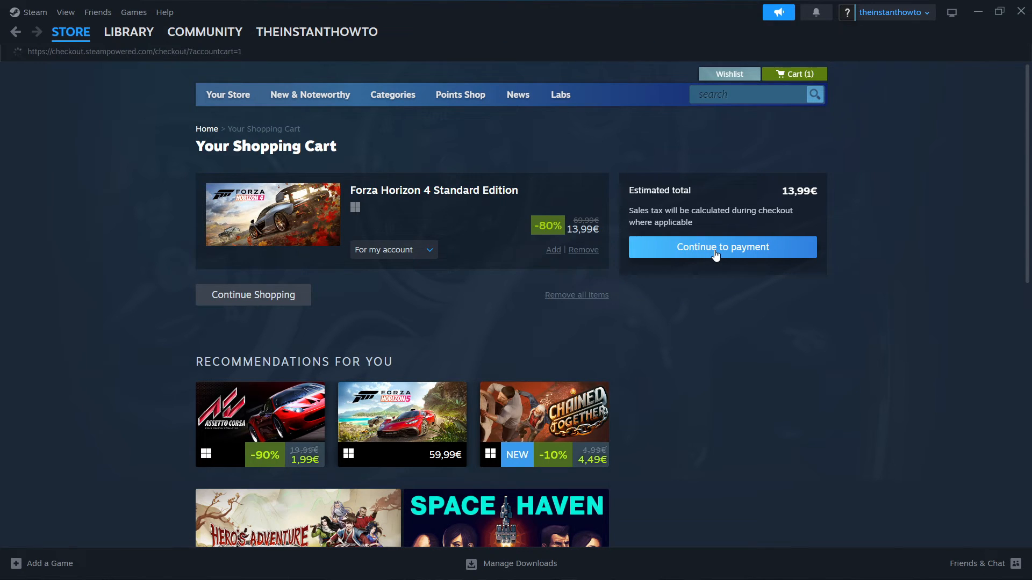
click(721, 247)
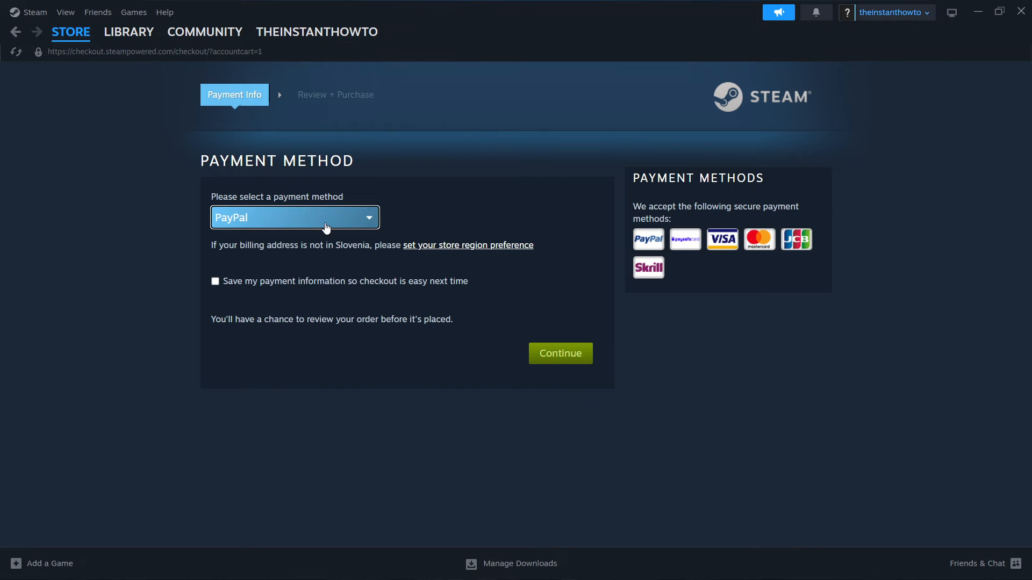
click(294, 217)
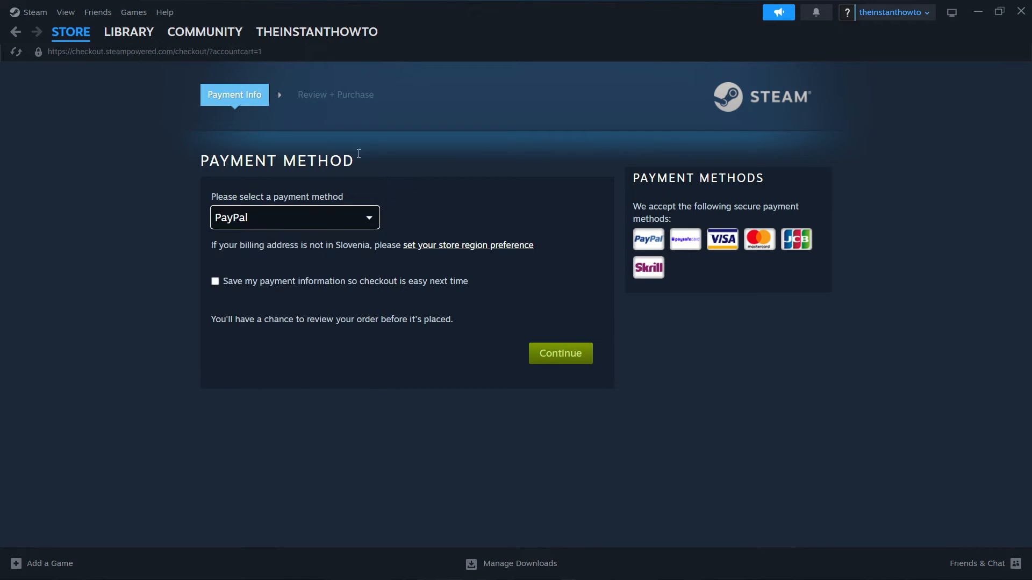
mouse_move(579, 332)
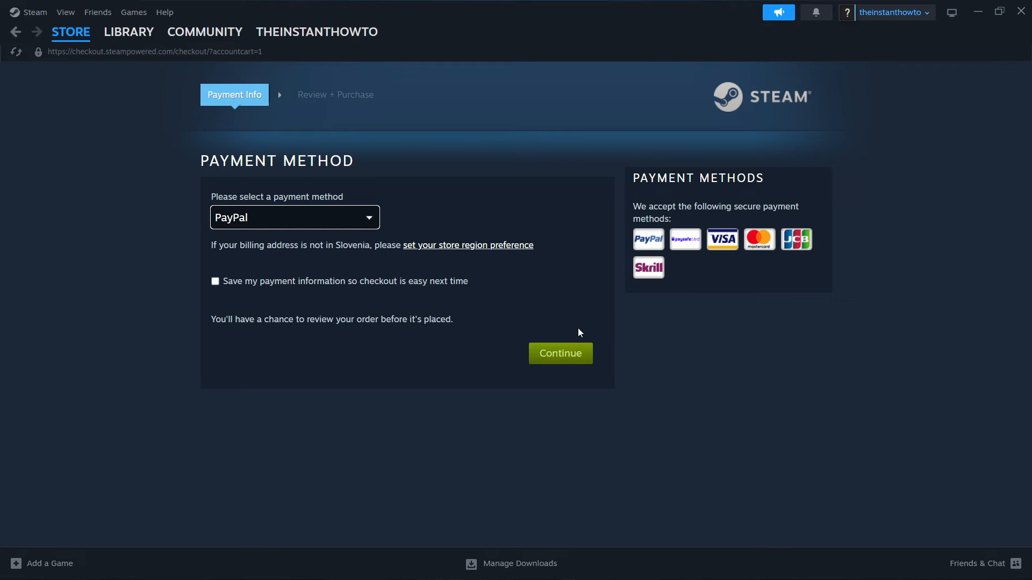
mouse_move(532, 361)
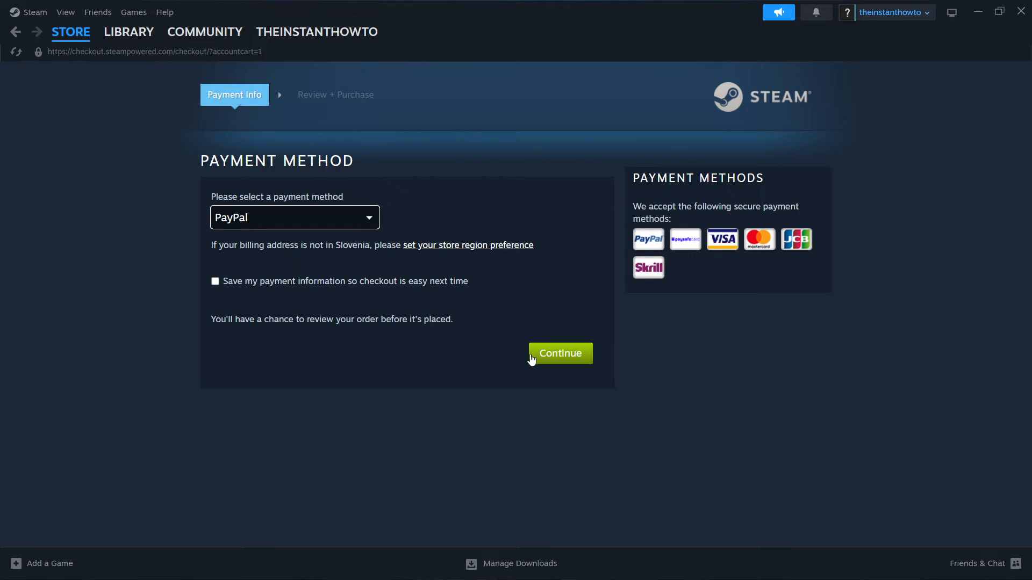
mouse_move(477, 322)
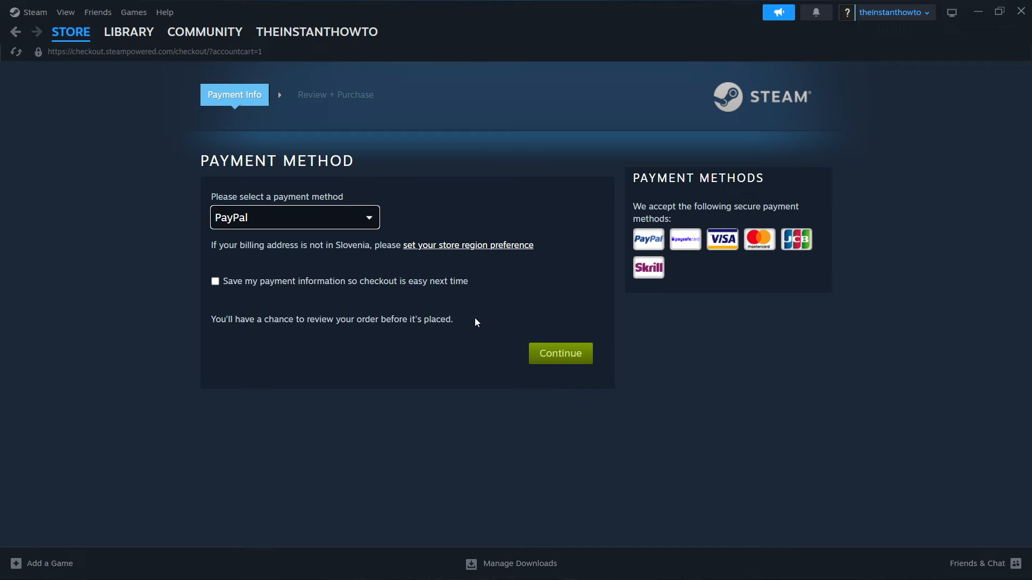
mouse_move(536, 284)
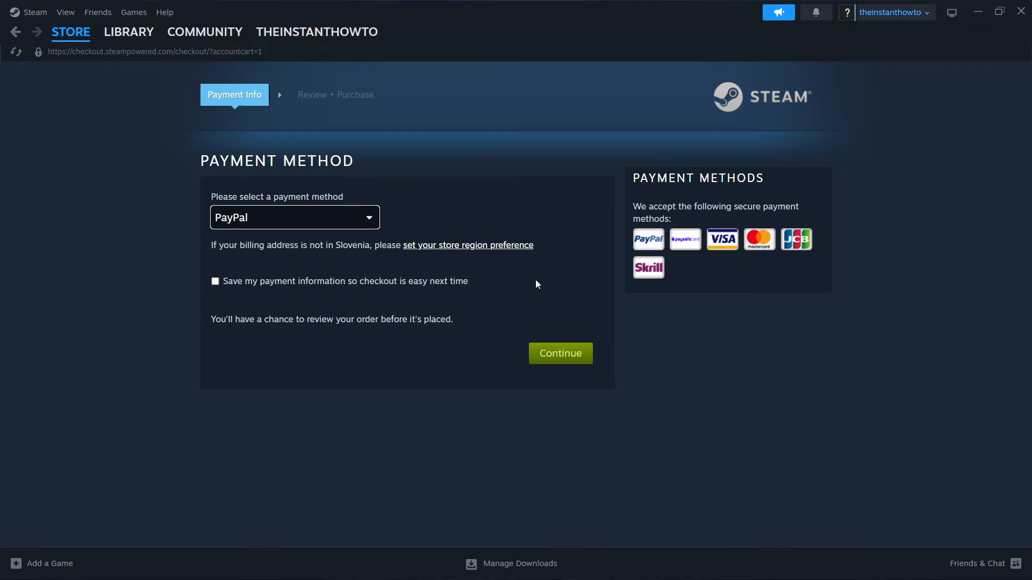
Switch to the Library, adjust the Games filter, and open the Call of Duty page
click(128, 32)
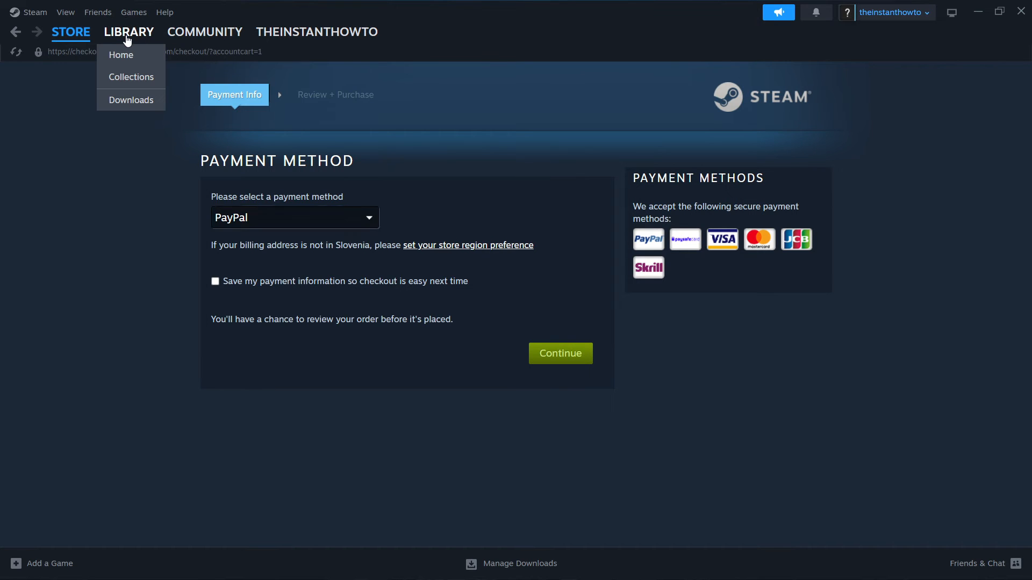
click(121, 54)
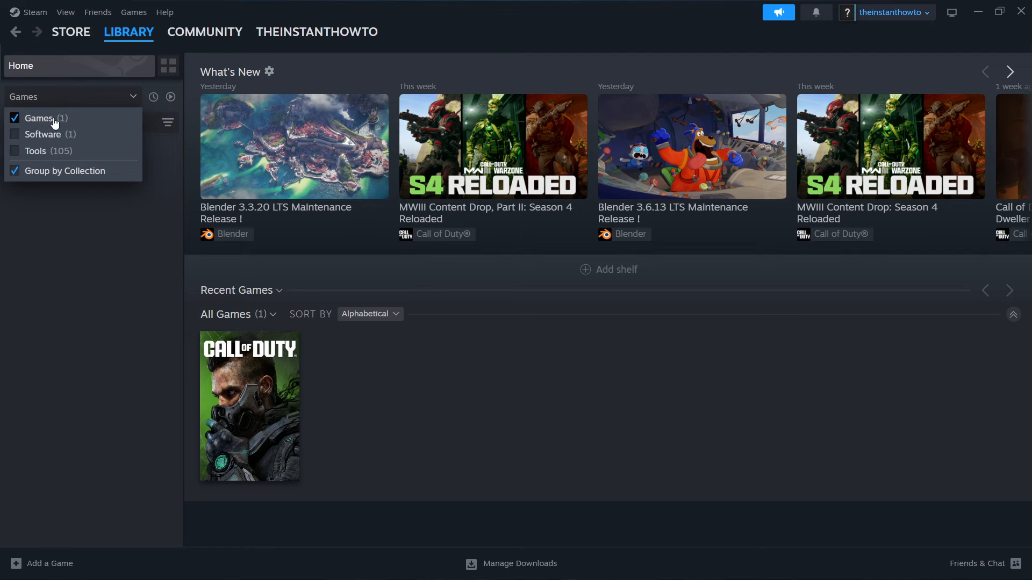
mouse_move(39, 102)
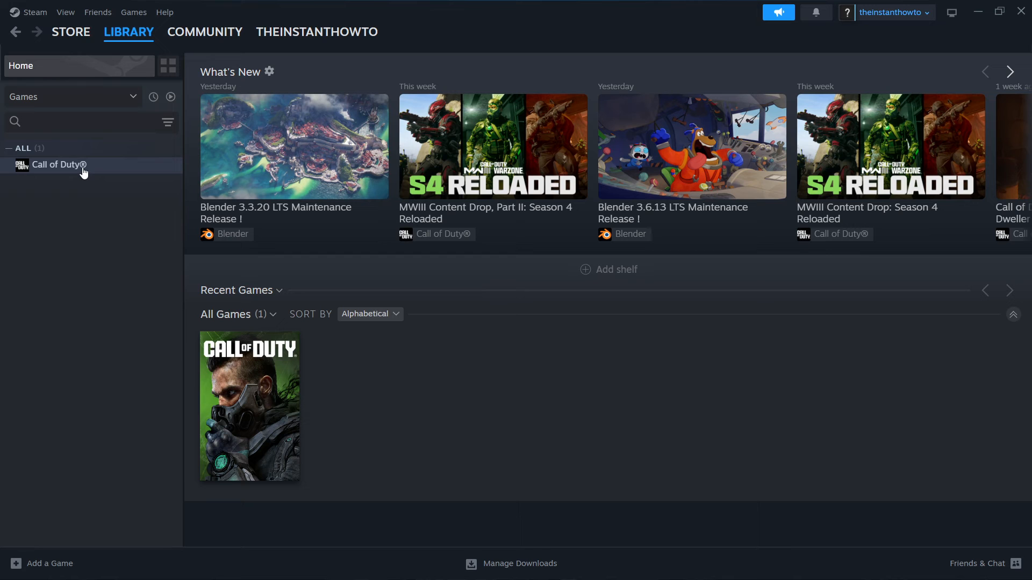
mouse_move(99, 175)
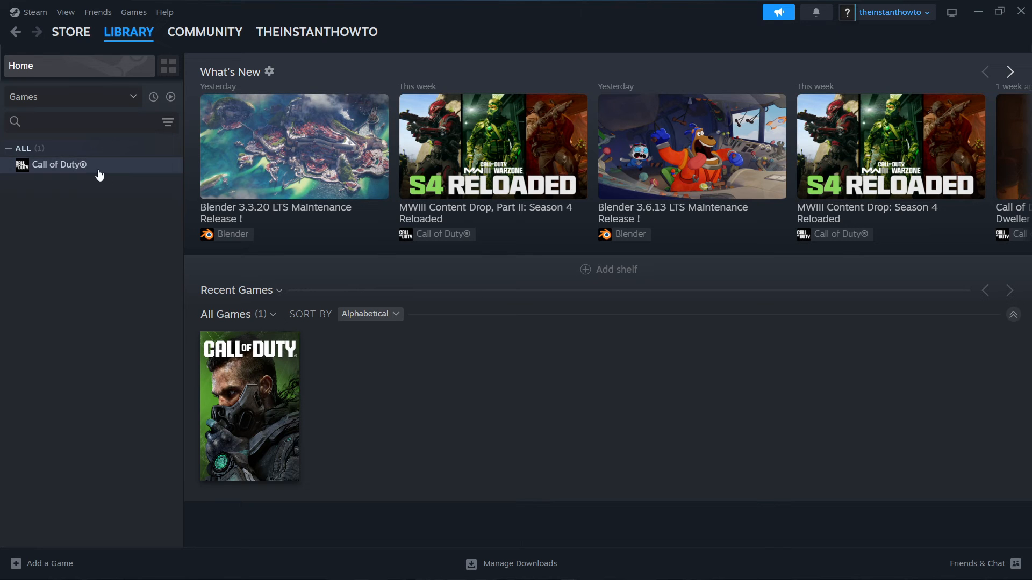
click(59, 165)
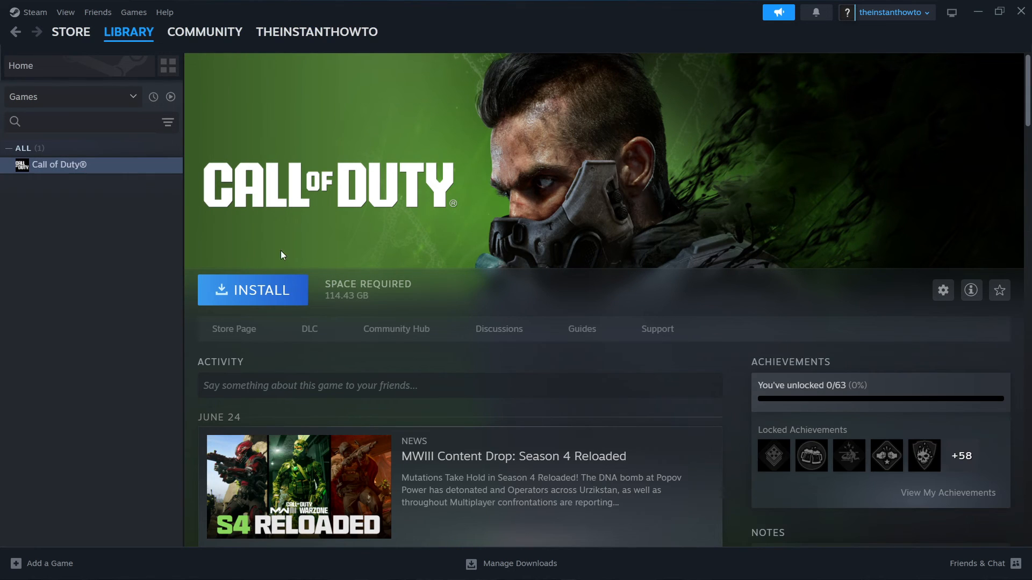
click(252, 290)
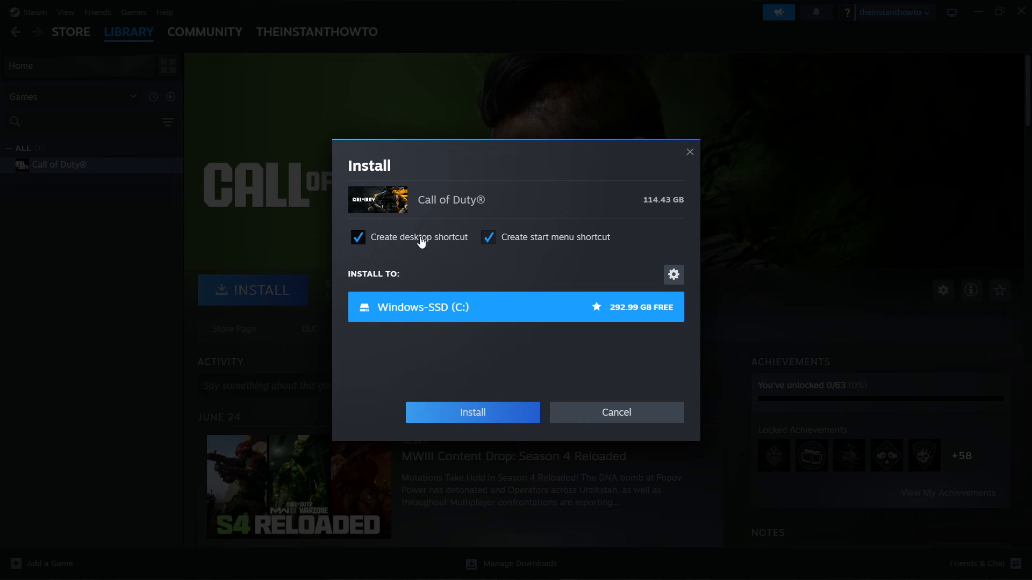
mouse_move(531, 256)
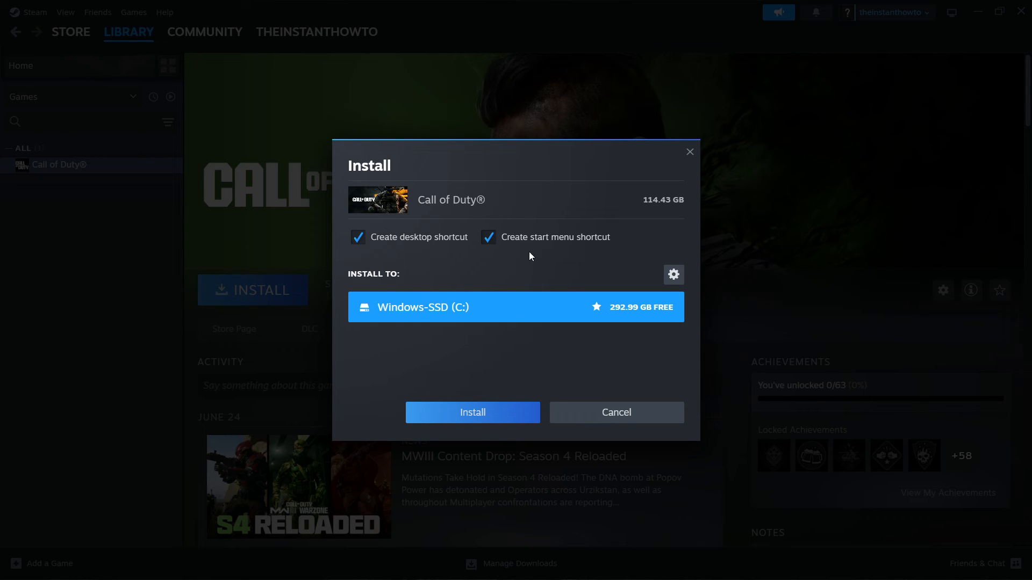
mouse_move(458, 319)
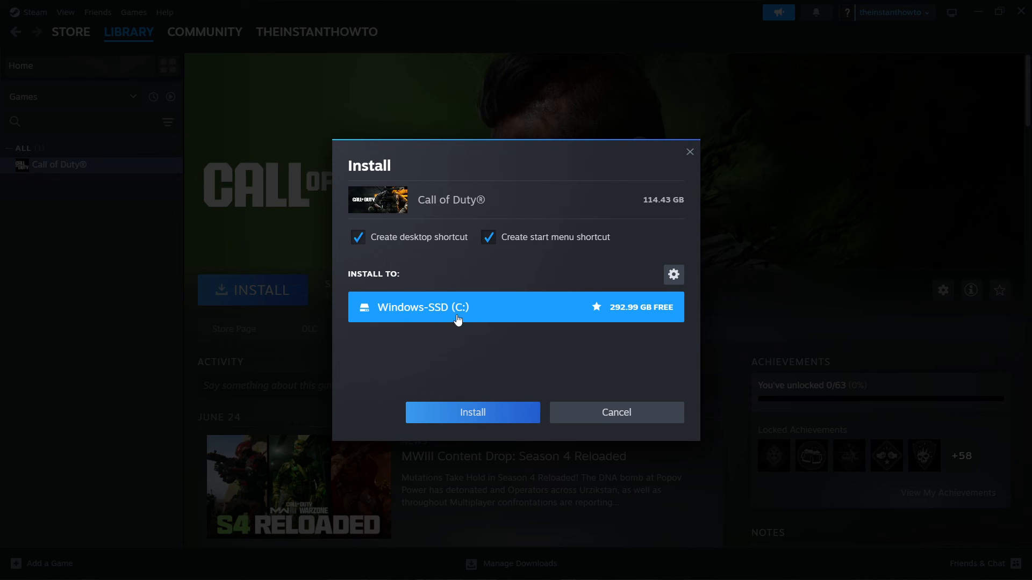
mouse_move(448, 312)
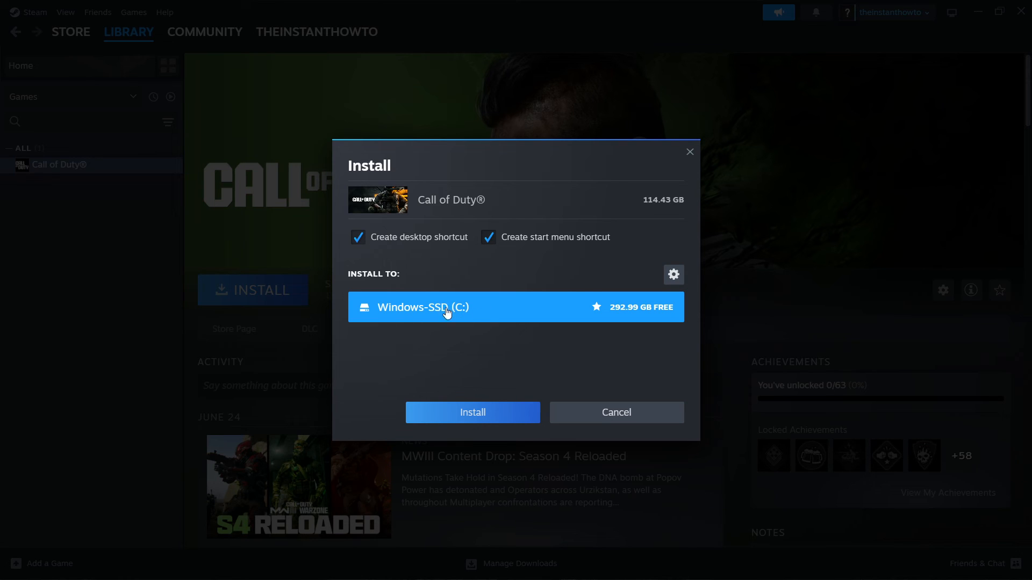
mouse_move(477, 318)
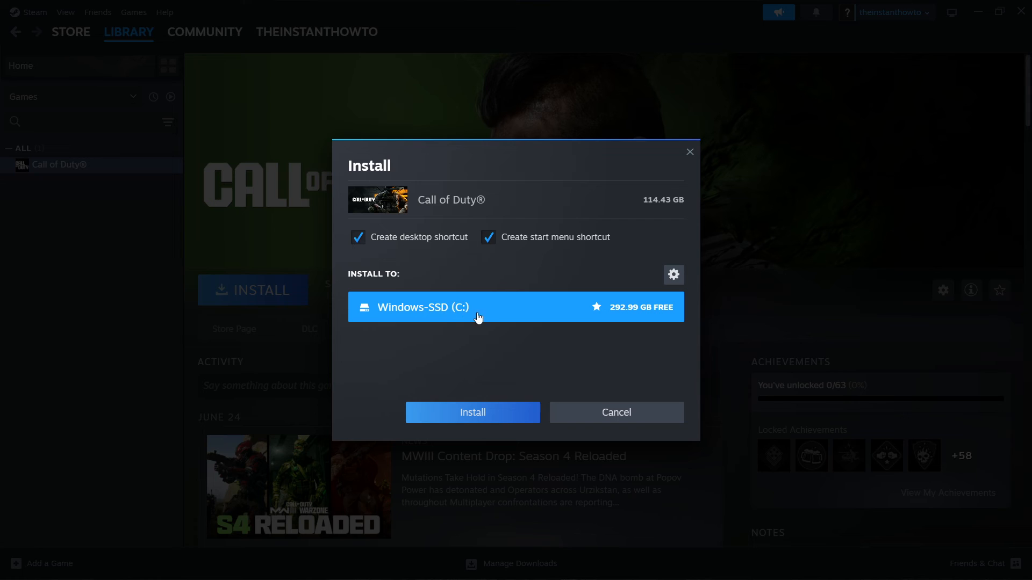
mouse_move(442, 321)
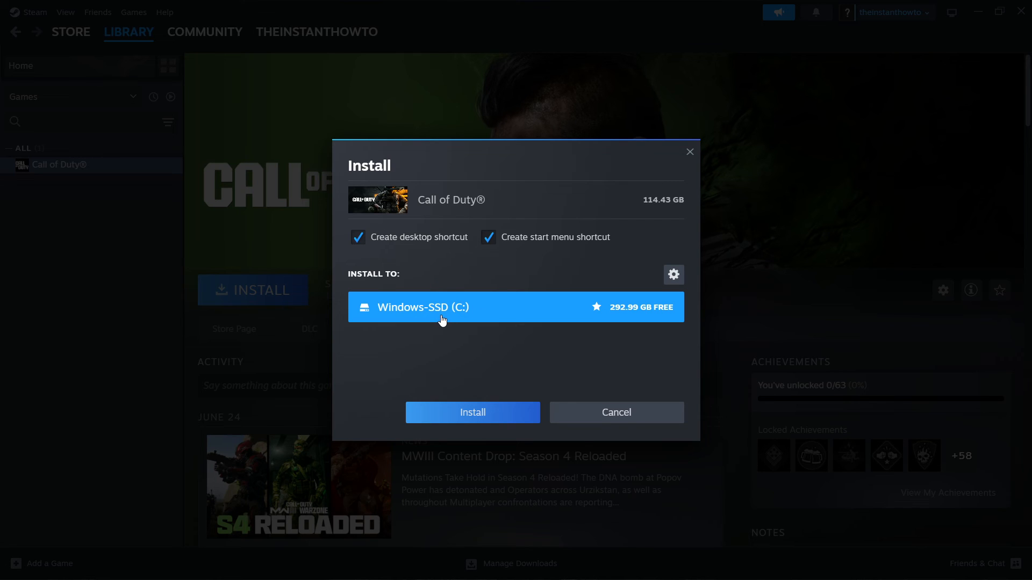
mouse_move(472, 413)
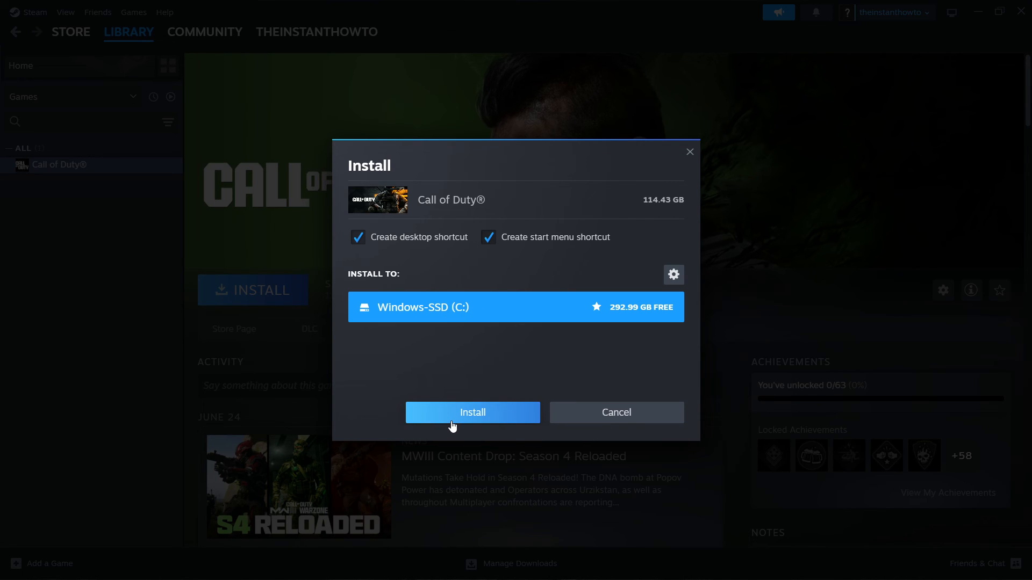
mouse_move(623, 225)
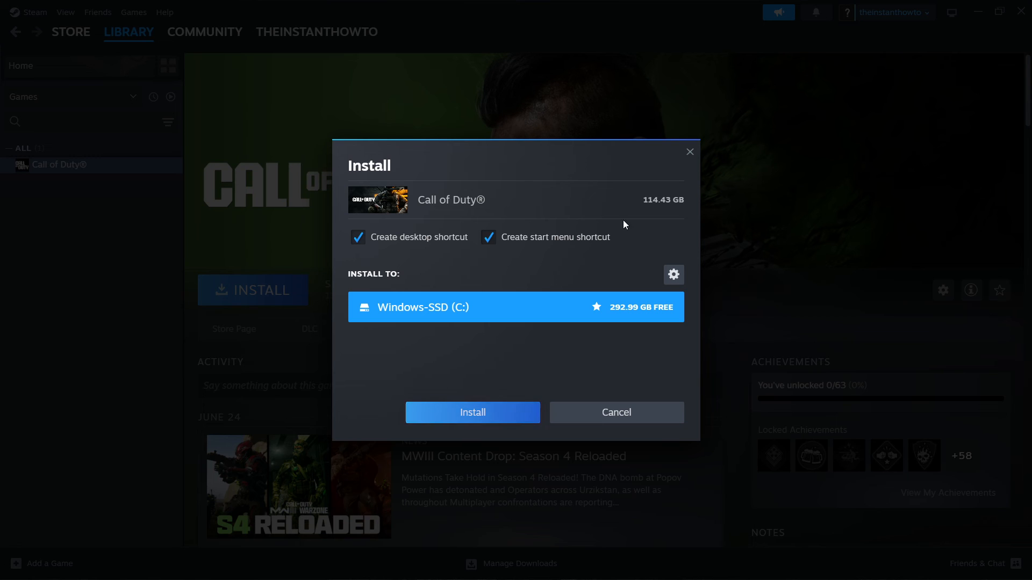
mouse_move(690, 153)
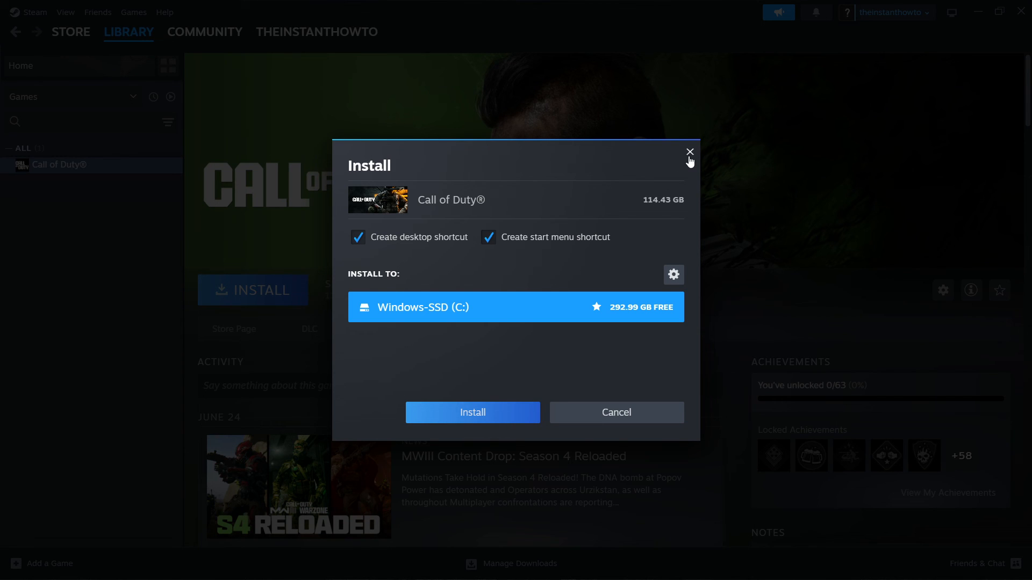
click(690, 152)
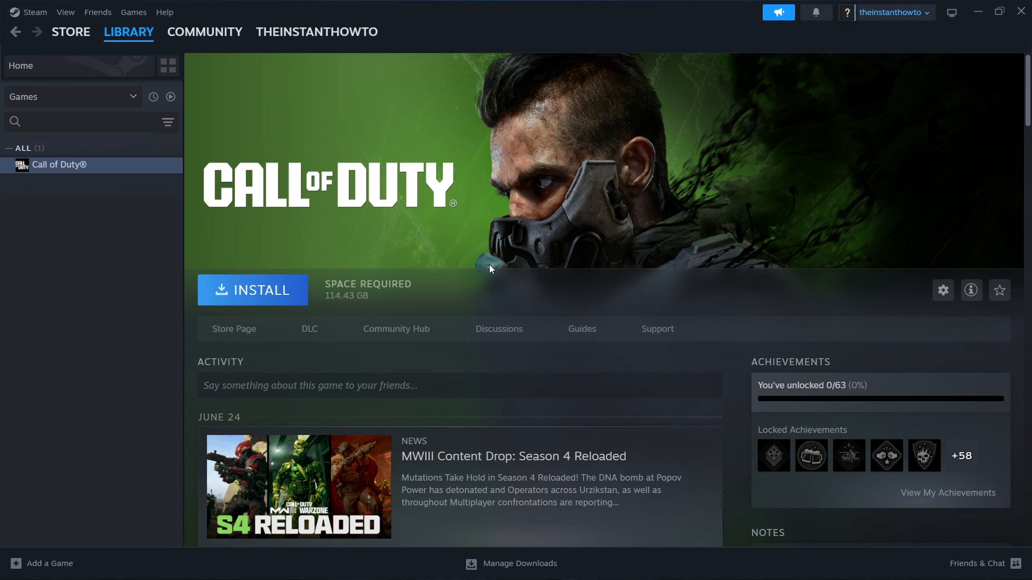
mouse_move(512, 245)
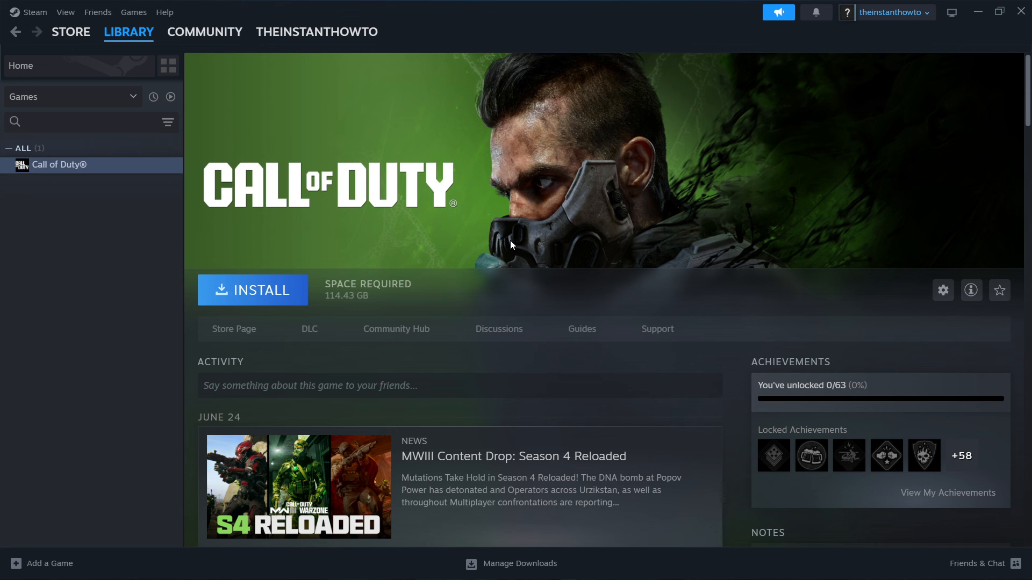
mouse_move(202, 279)
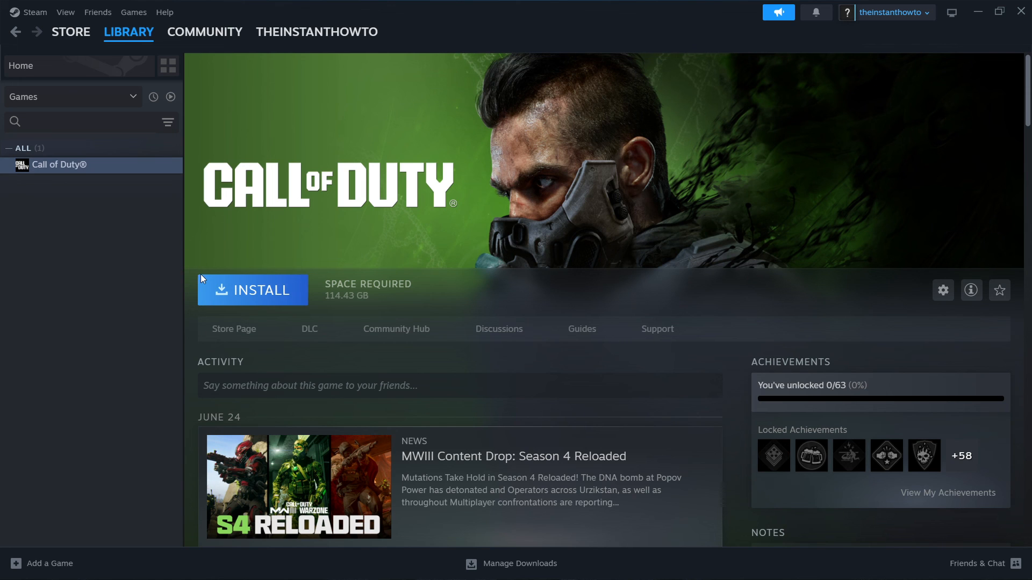
mouse_move(177, 246)
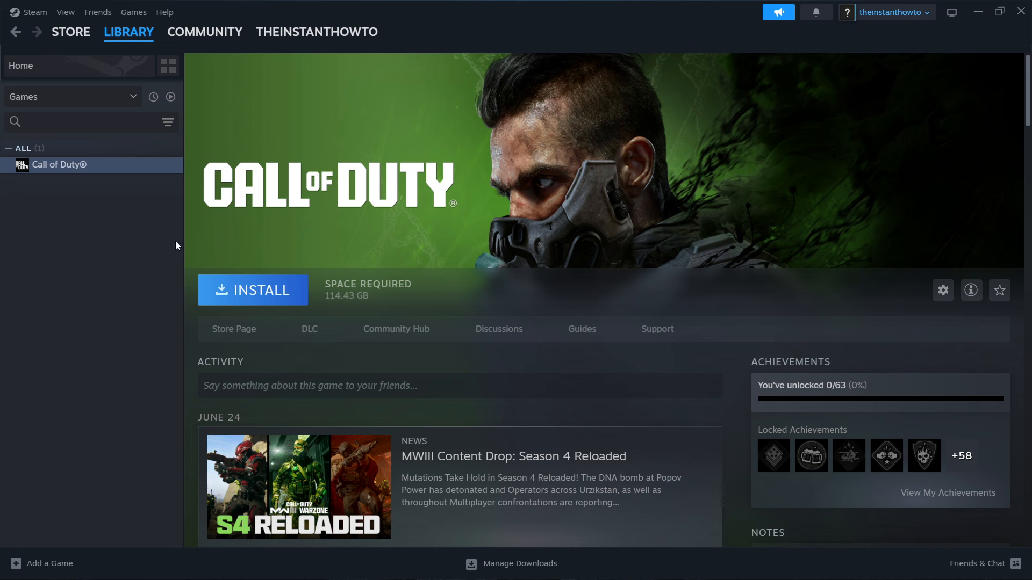
mouse_move(192, 257)
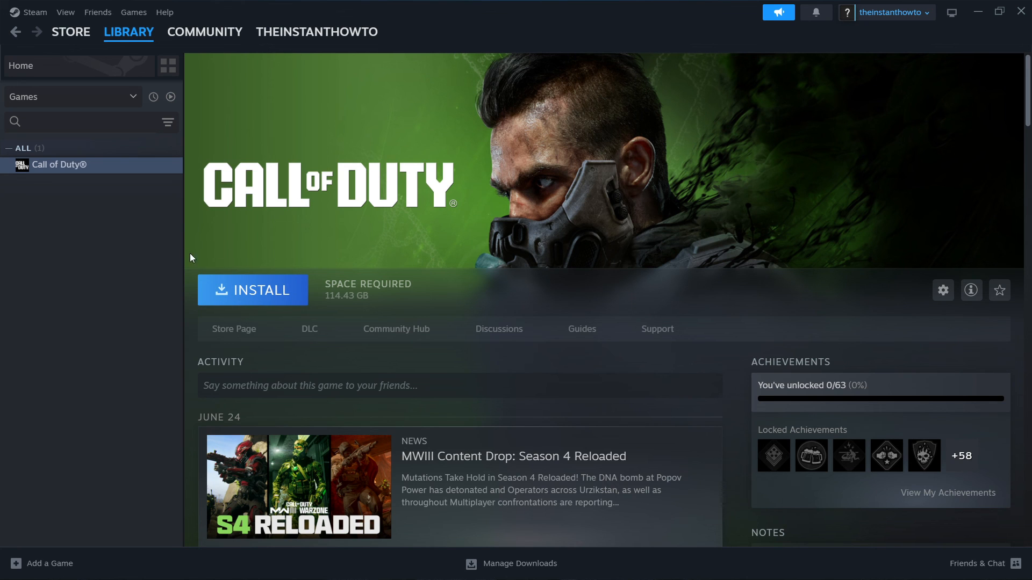
mouse_move(293, 257)
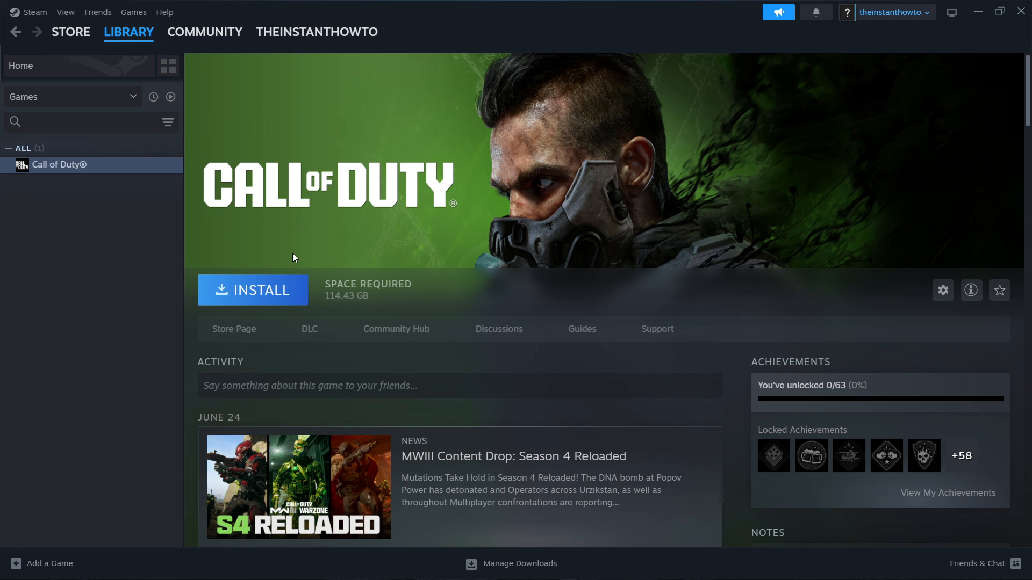
mouse_move(237, 273)
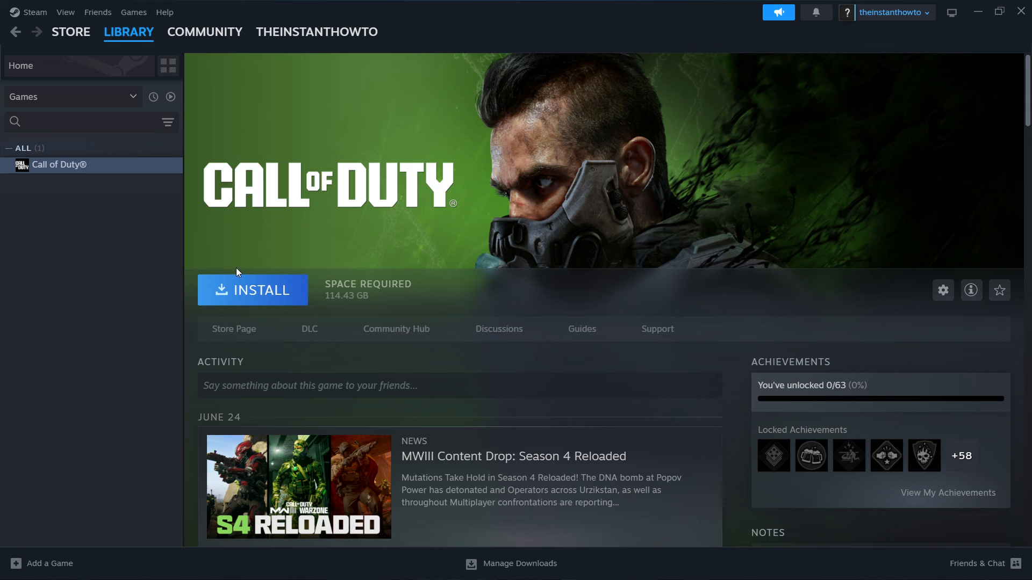
mouse_move(252, 290)
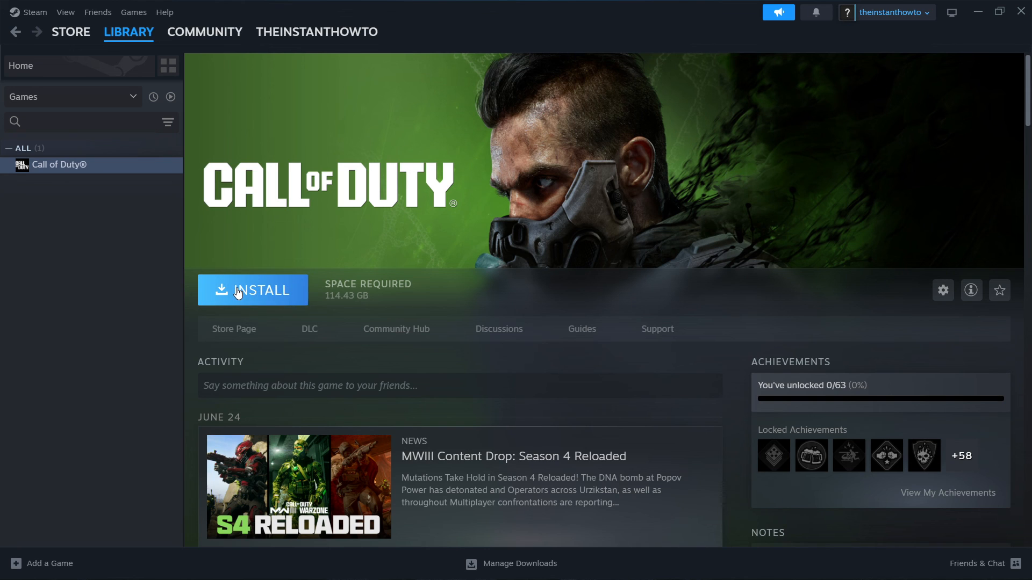